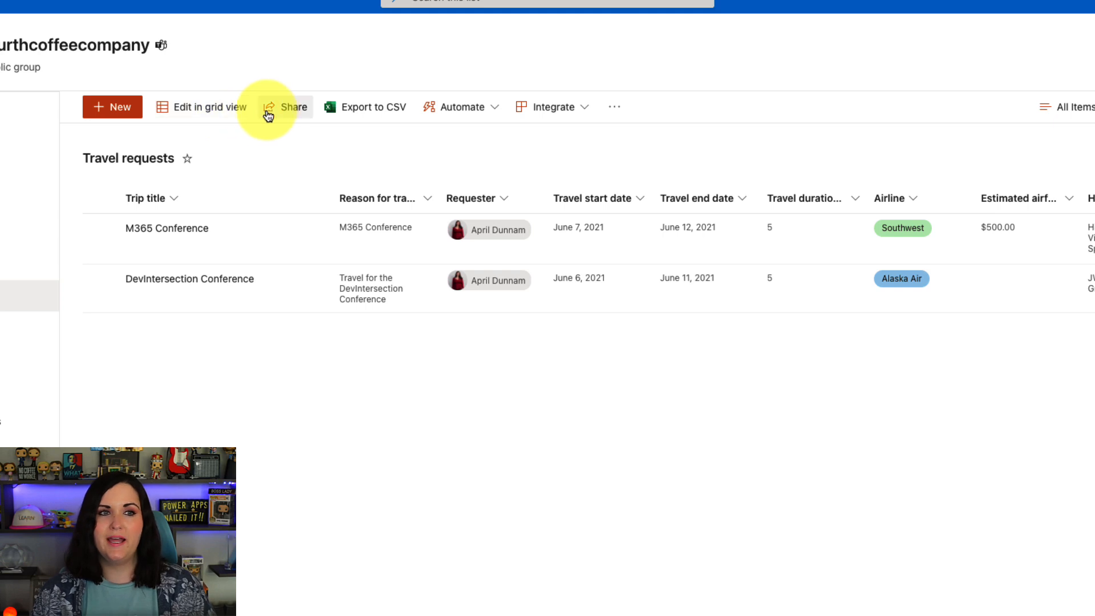
mouse_move(556, 107)
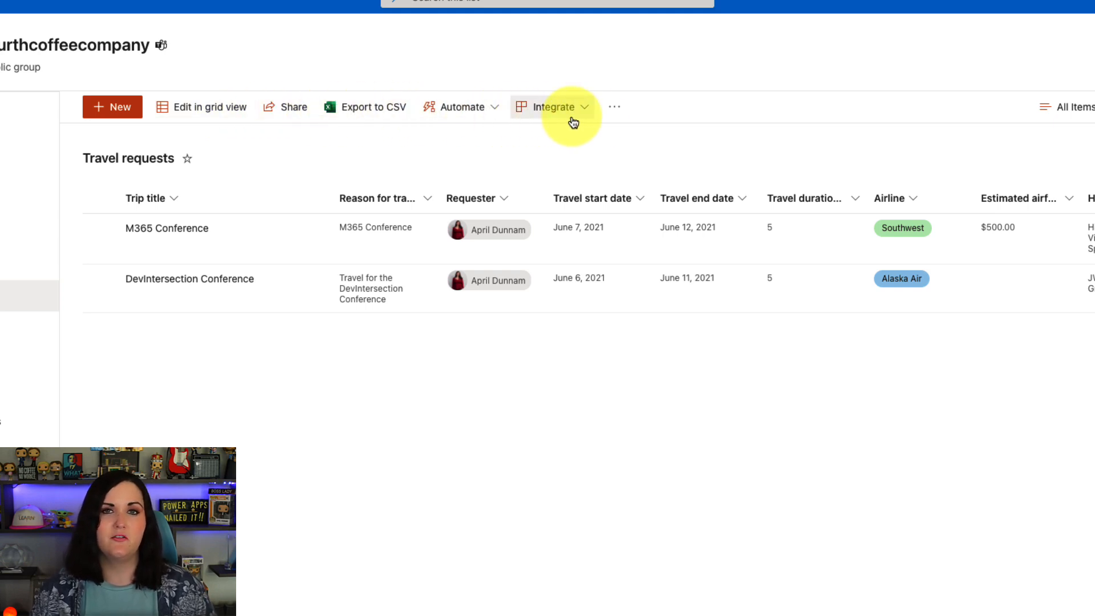
mouse_move(164, 107)
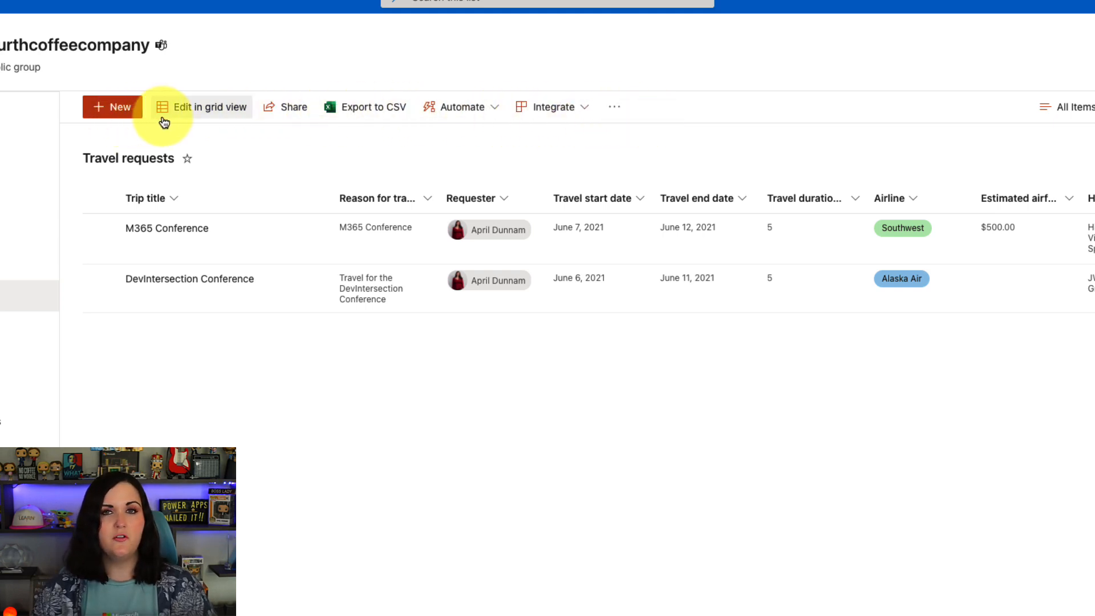
mouse_move(613, 107)
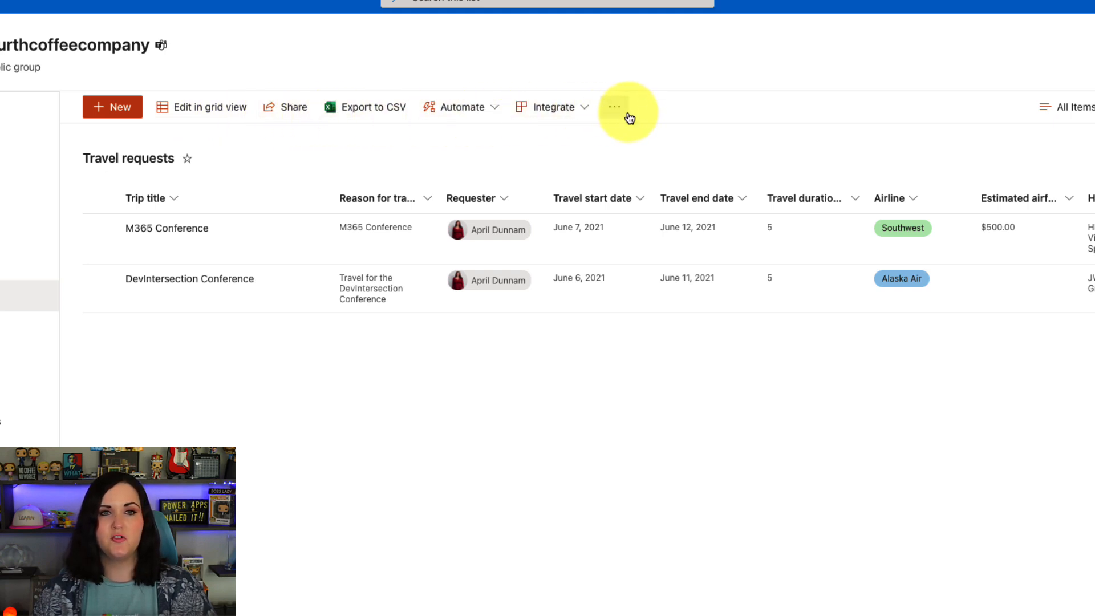
Show the Airline column's formatting as raw JSON via Column settings > Format this column > Advanced mode.
click(614, 108)
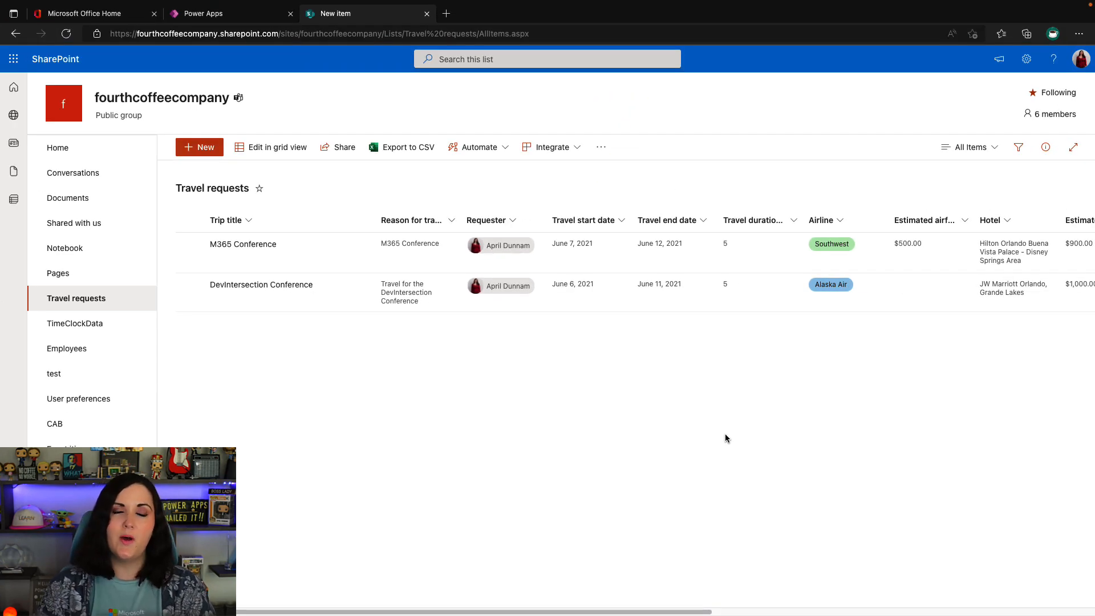
mouse_move(721, 456)
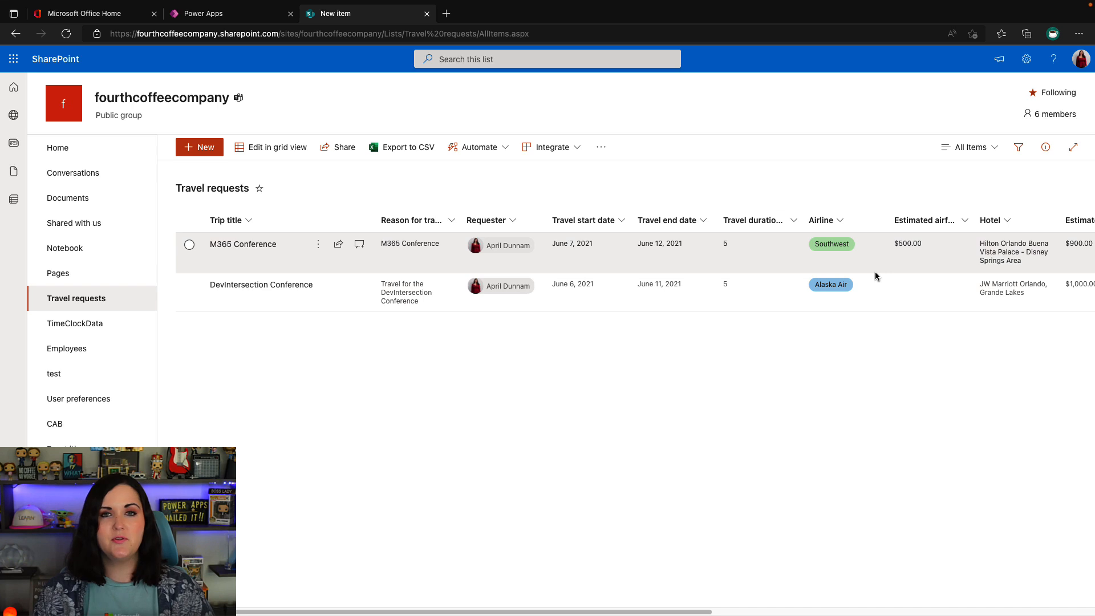
mouse_move(846, 275)
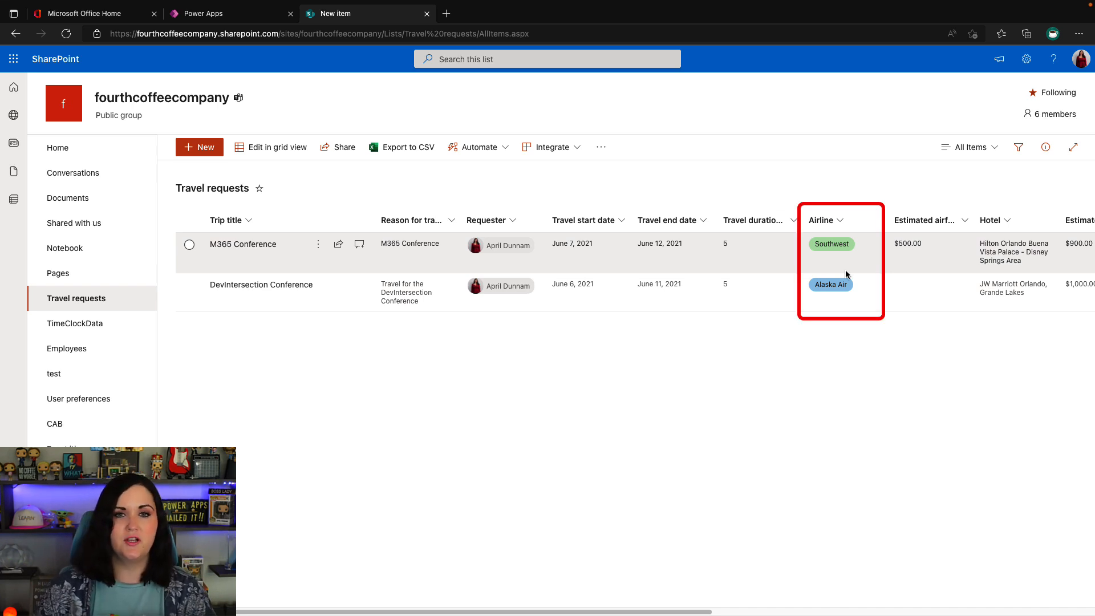
mouse_move(862, 307)
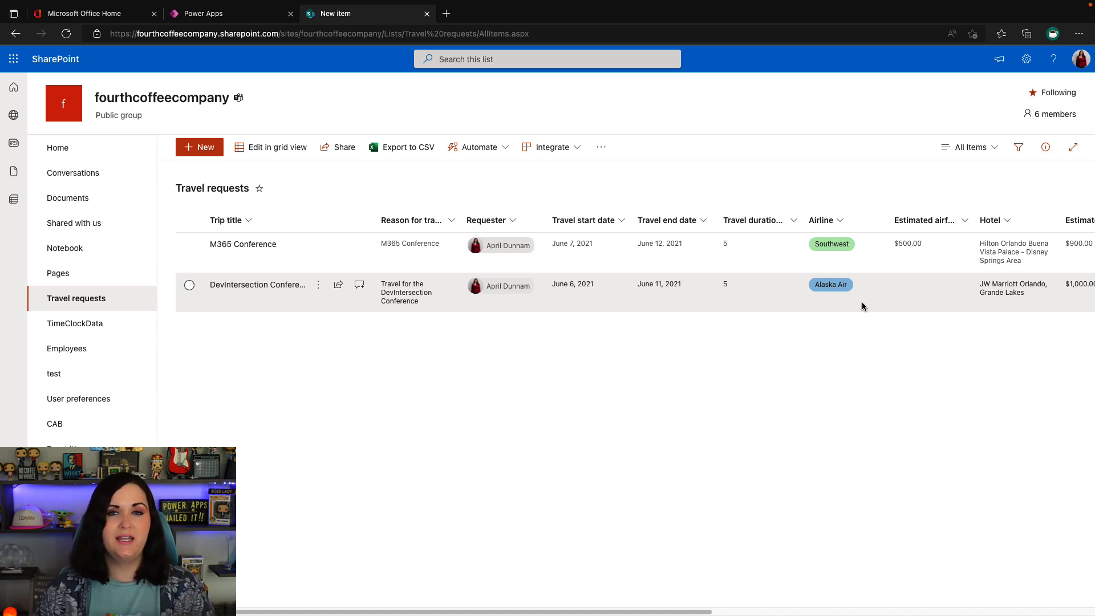
mouse_move(384, 174)
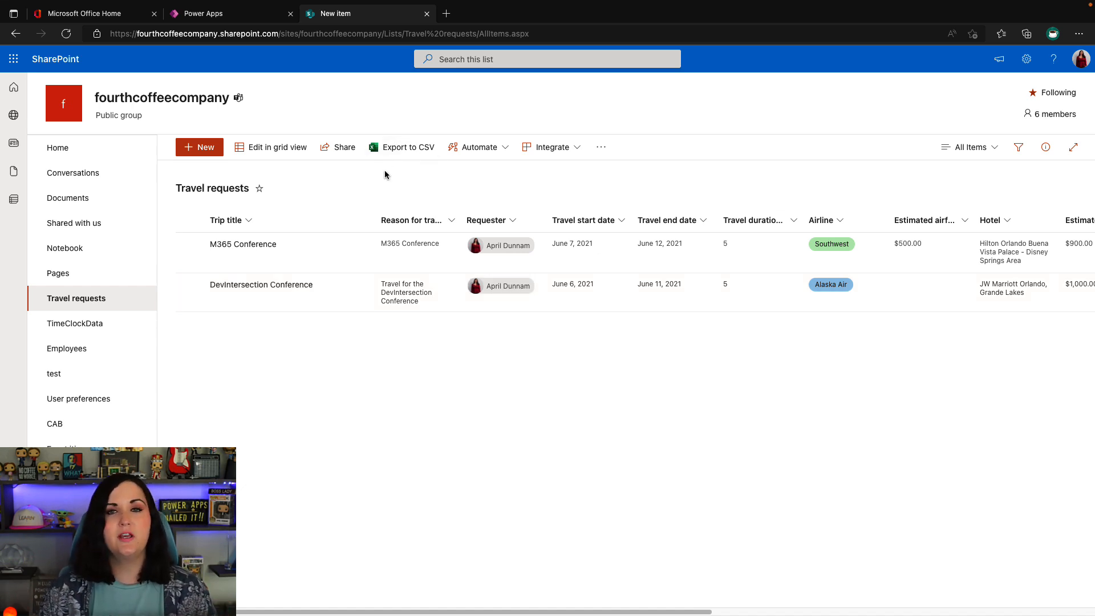
click(840, 221)
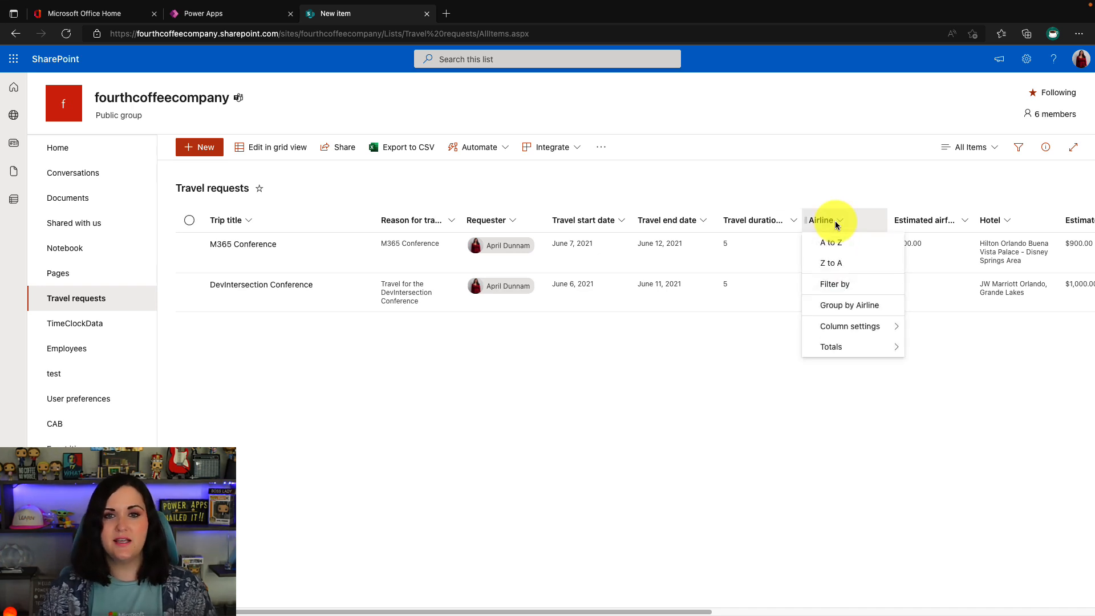
mouse_move(845, 230)
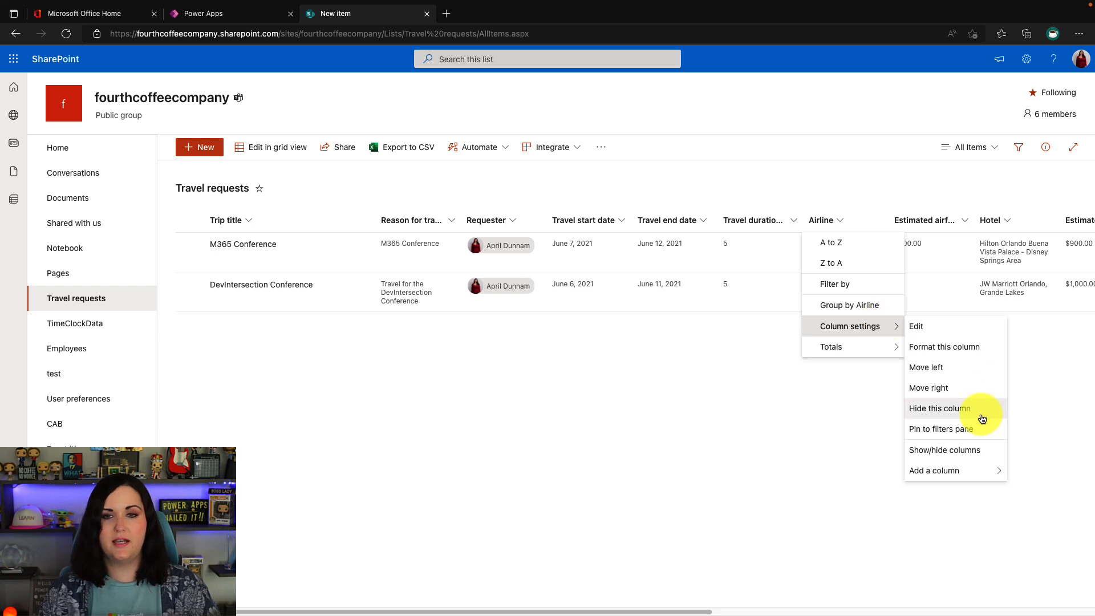
click(944, 346)
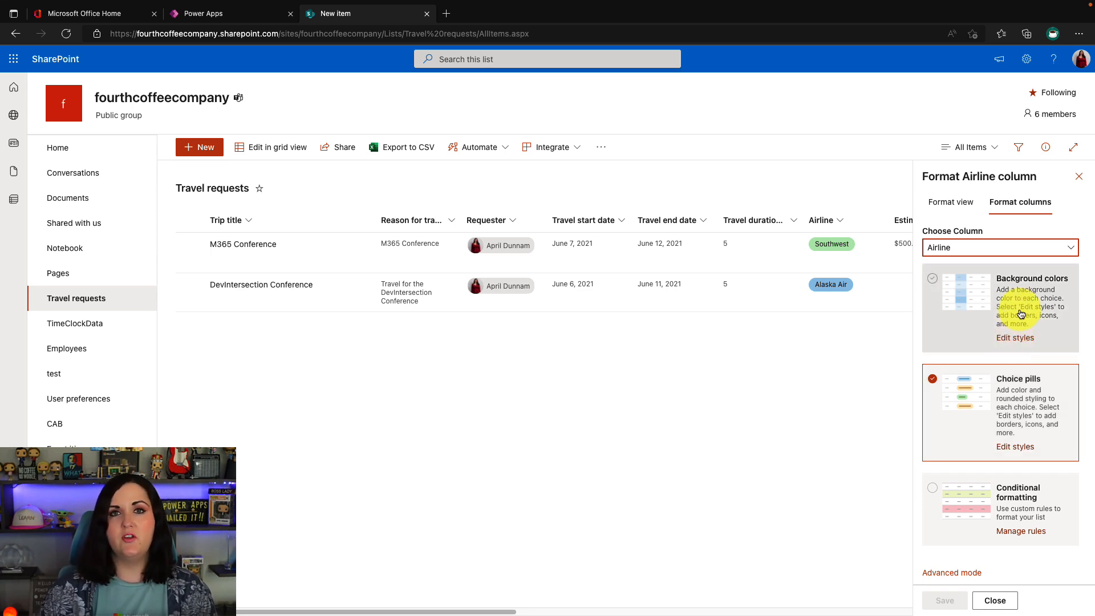
mouse_move(1009, 467)
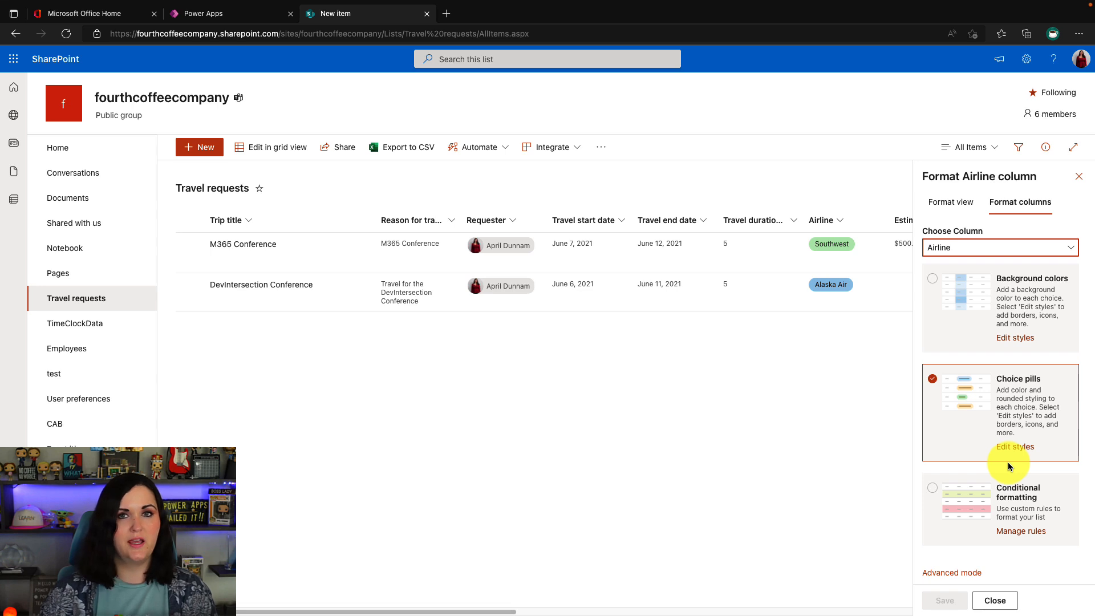
mouse_move(987, 525)
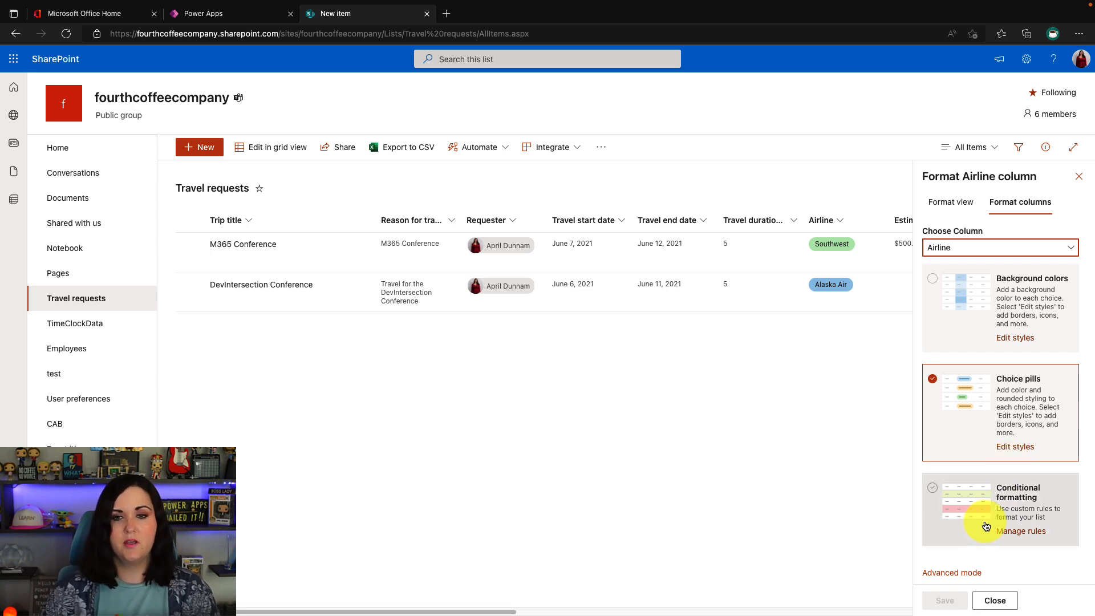
click(951, 572)
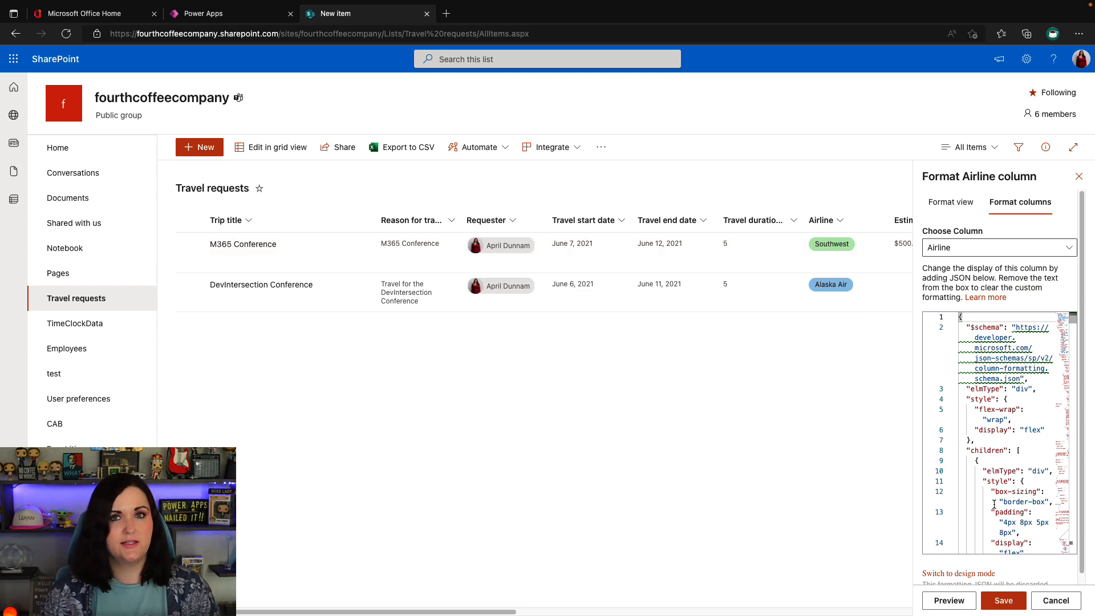
Scroll through the Airline column's JSON code to the per-choice color class rules.
scroll(down, 3)
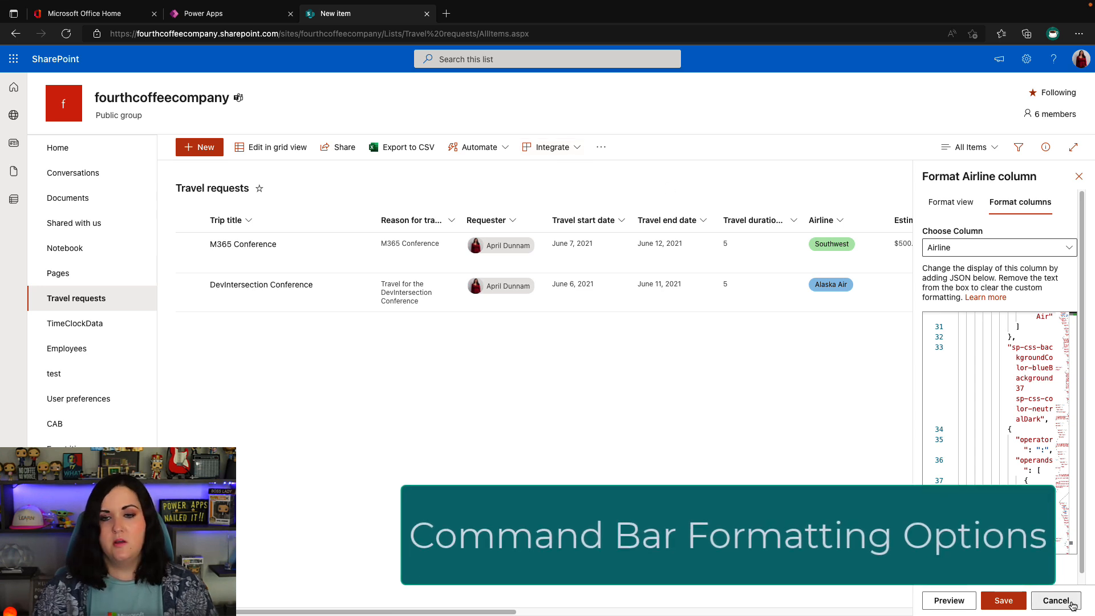
mouse_move(856, 303)
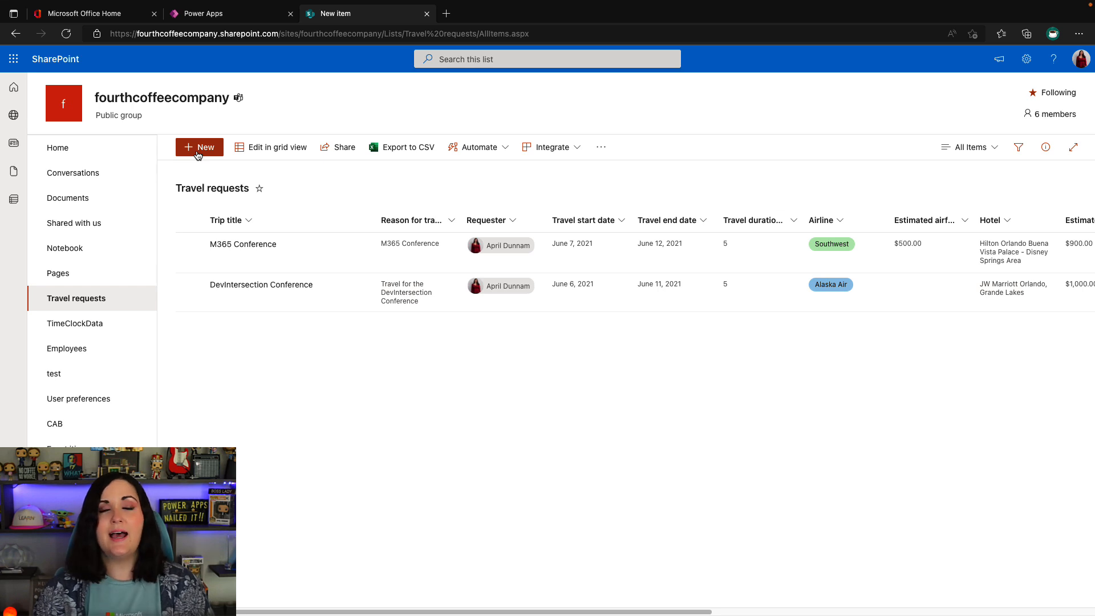
mouse_move(278, 147)
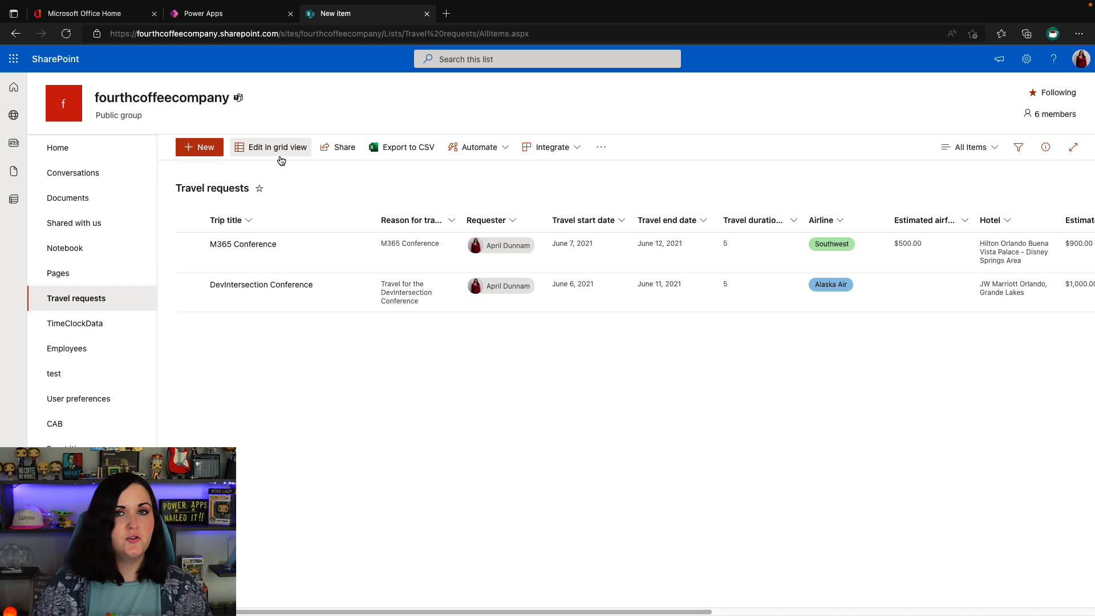
click(276, 147)
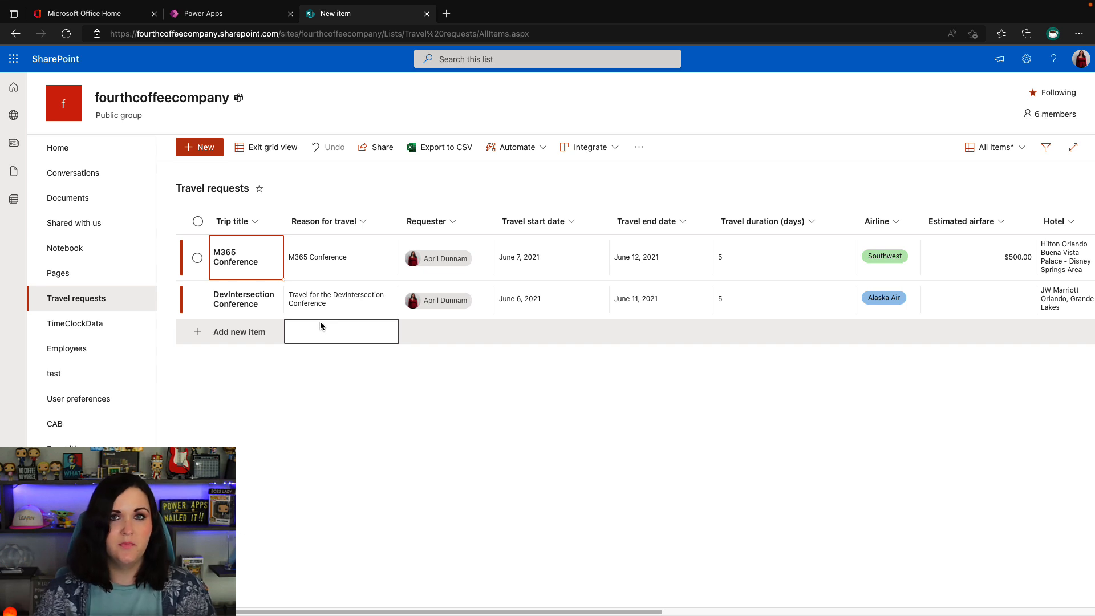
click(271, 147)
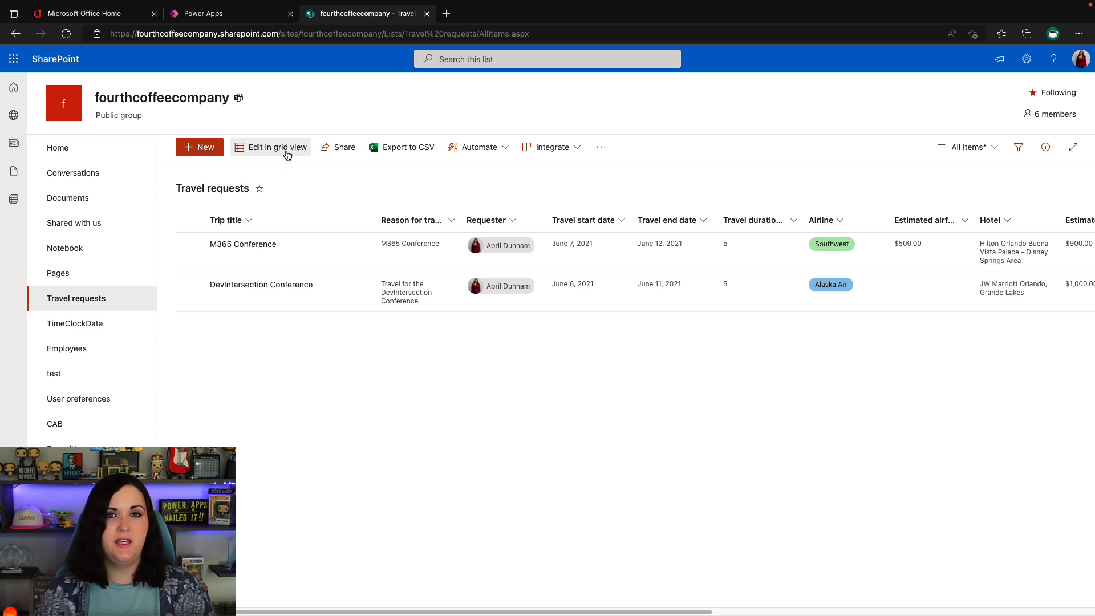
click(599, 147)
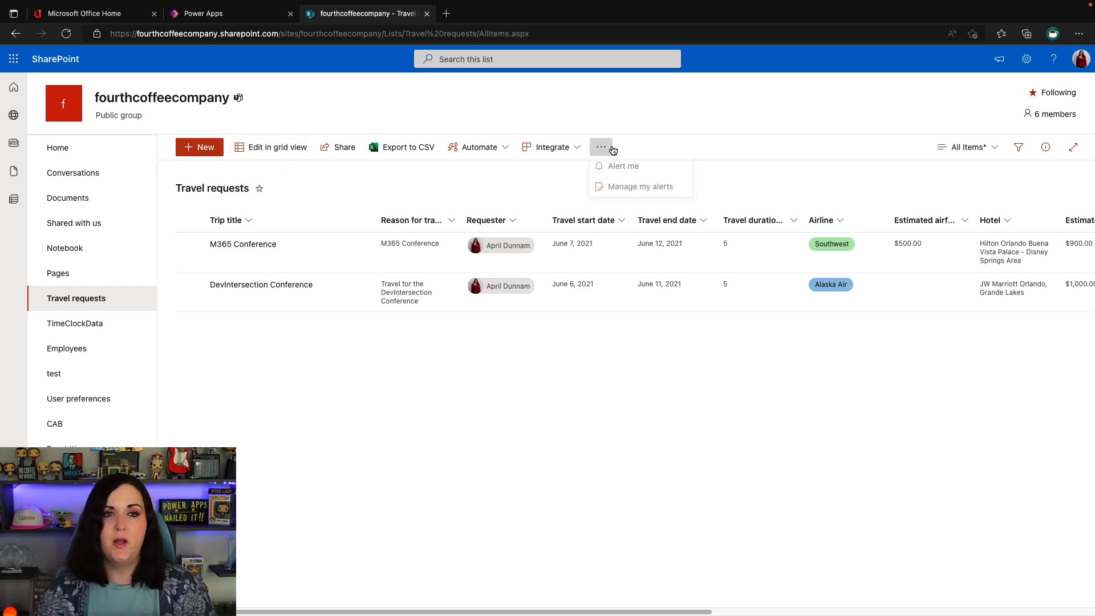
mouse_move(629, 170)
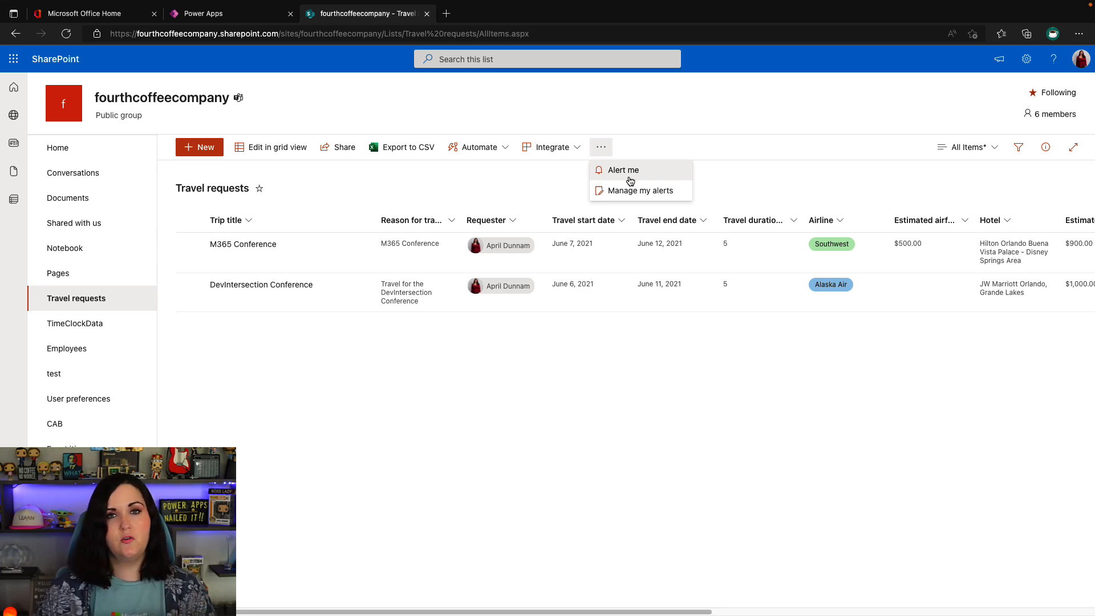
mouse_move(407, 191)
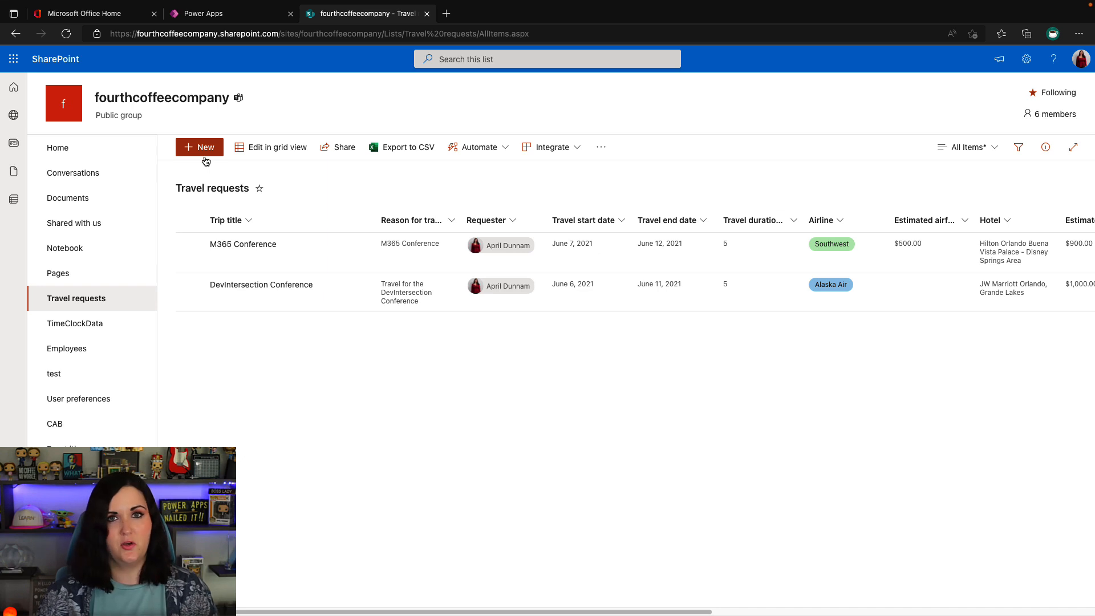
mouse_move(200, 147)
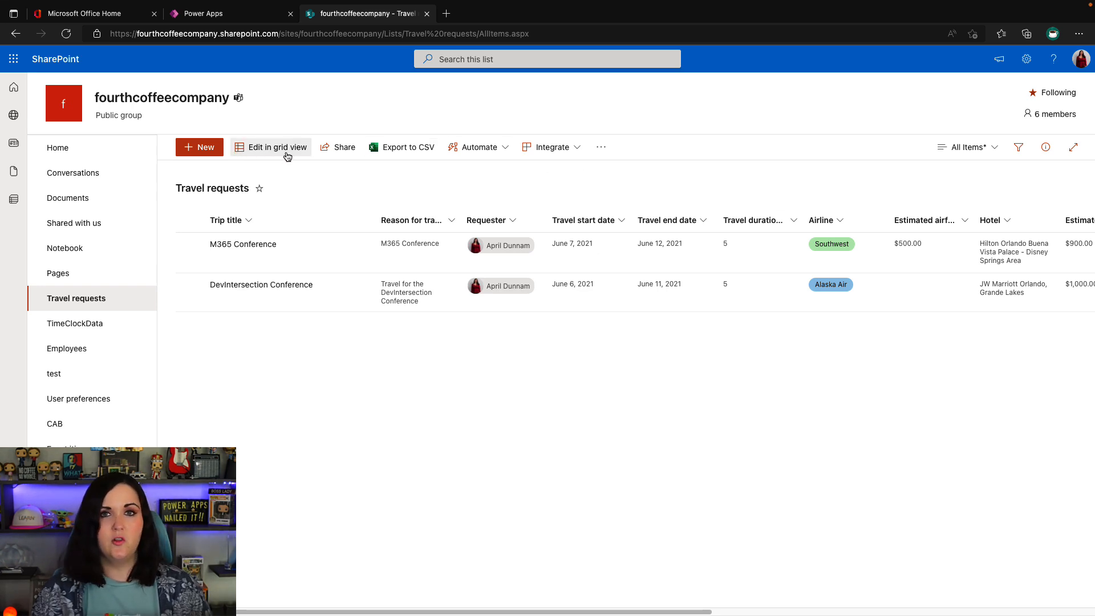
mouse_move(397, 147)
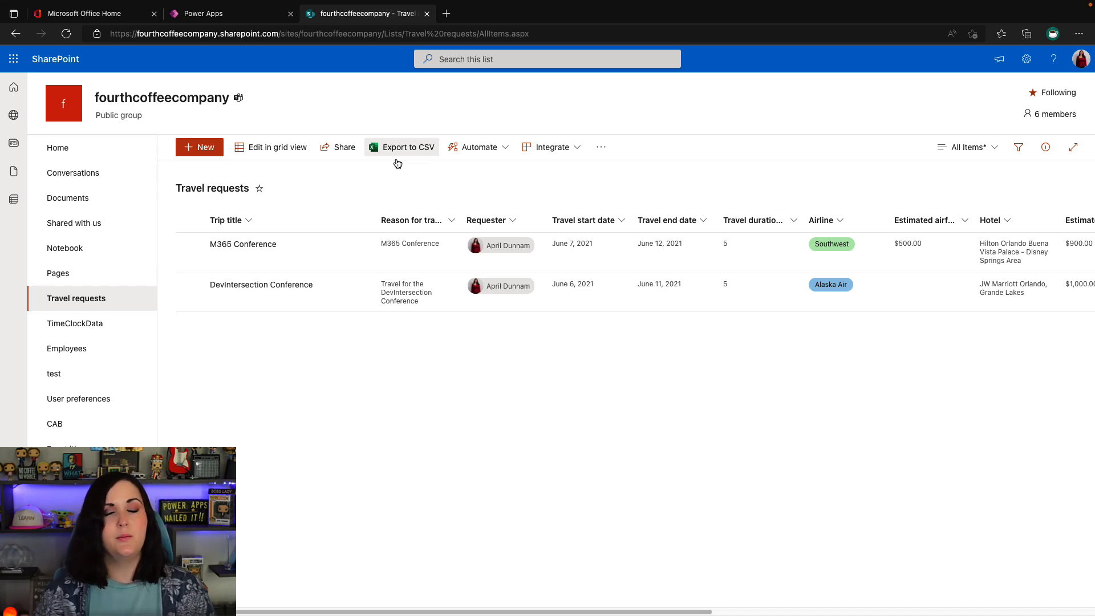
mouse_move(973, 182)
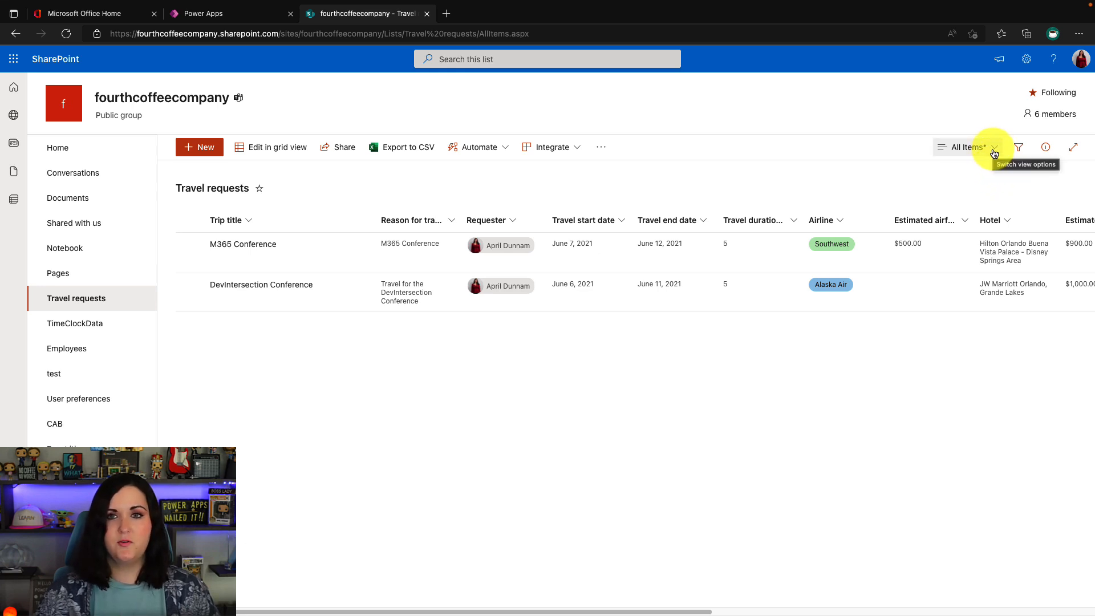
Apply Alternating row styles to the current view and switch its formatting to advanced JSON mode.
click(968, 148)
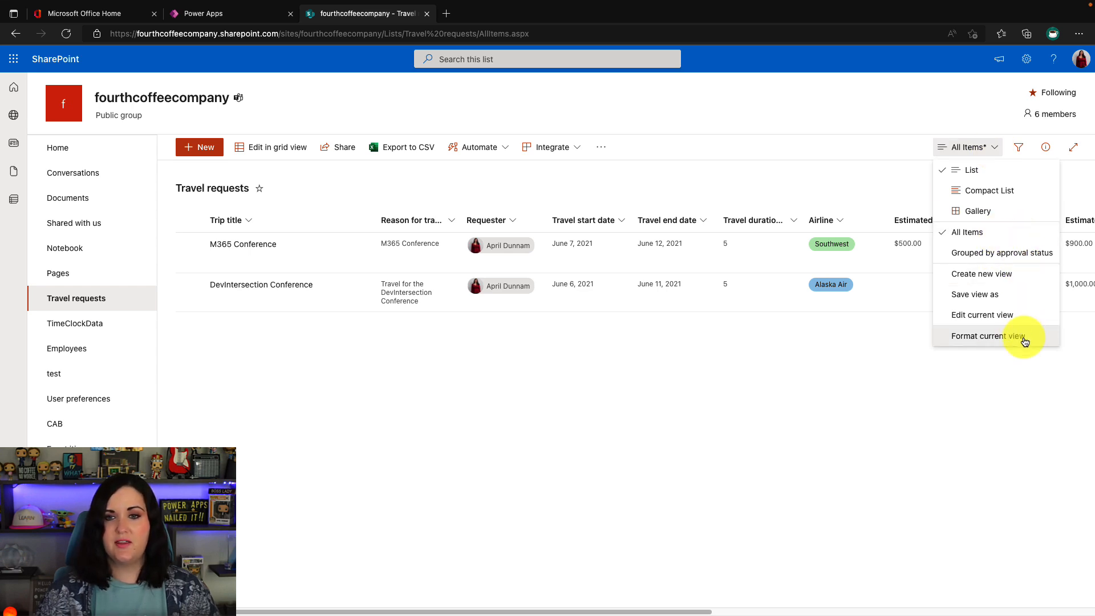
click(987, 335)
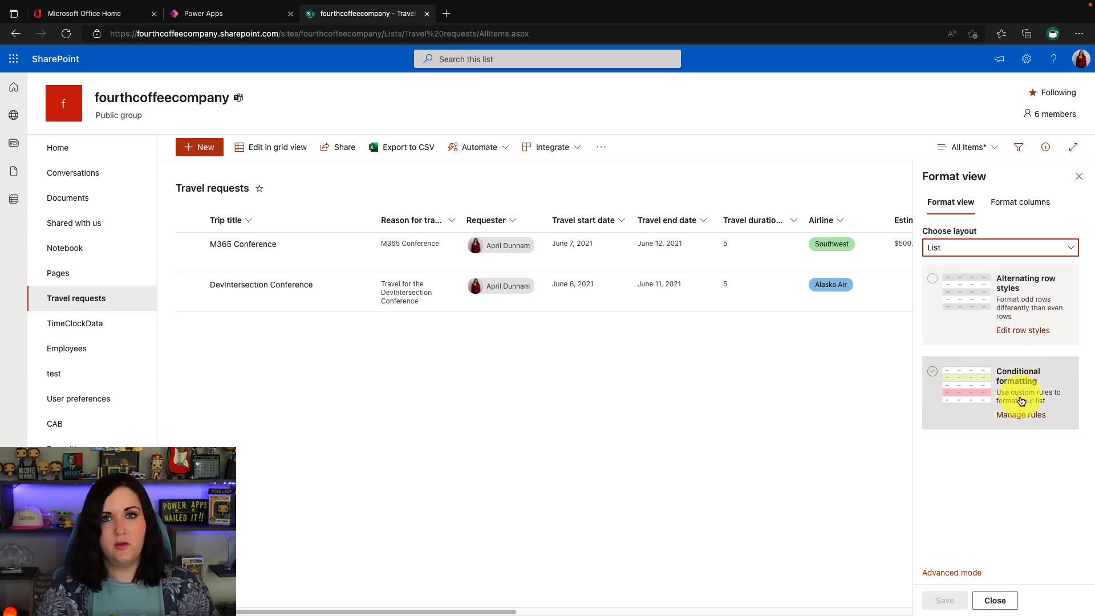
click(932, 278)
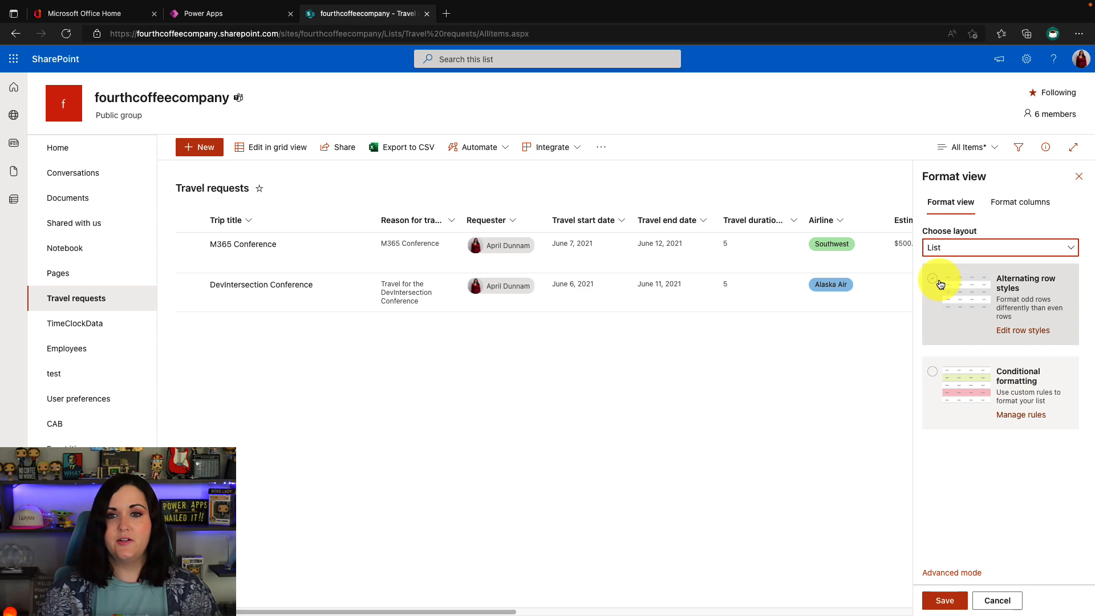
click(932, 281)
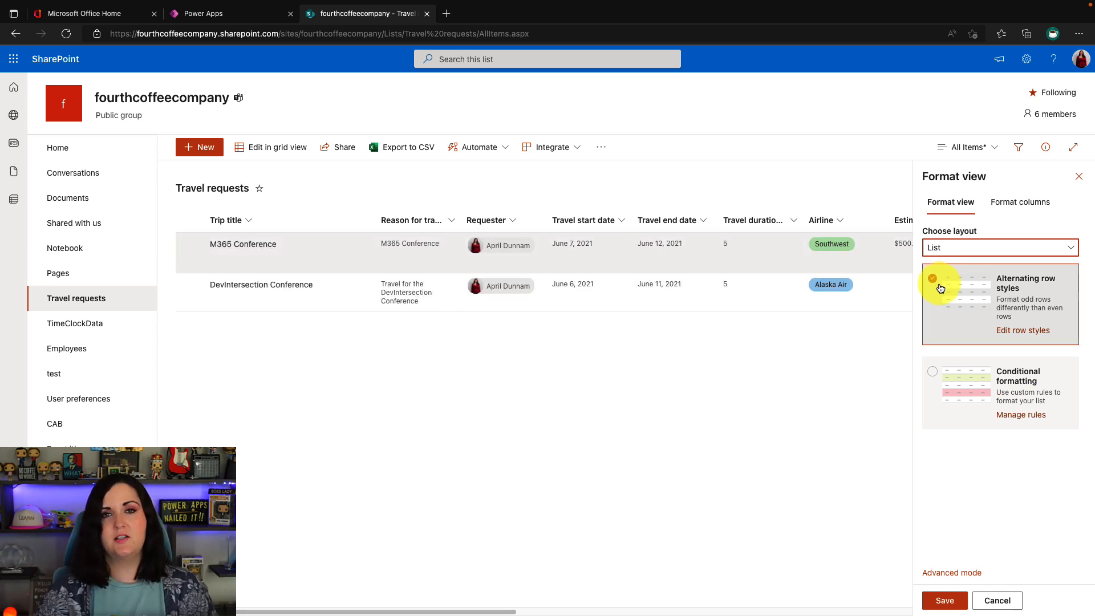
click(931, 279)
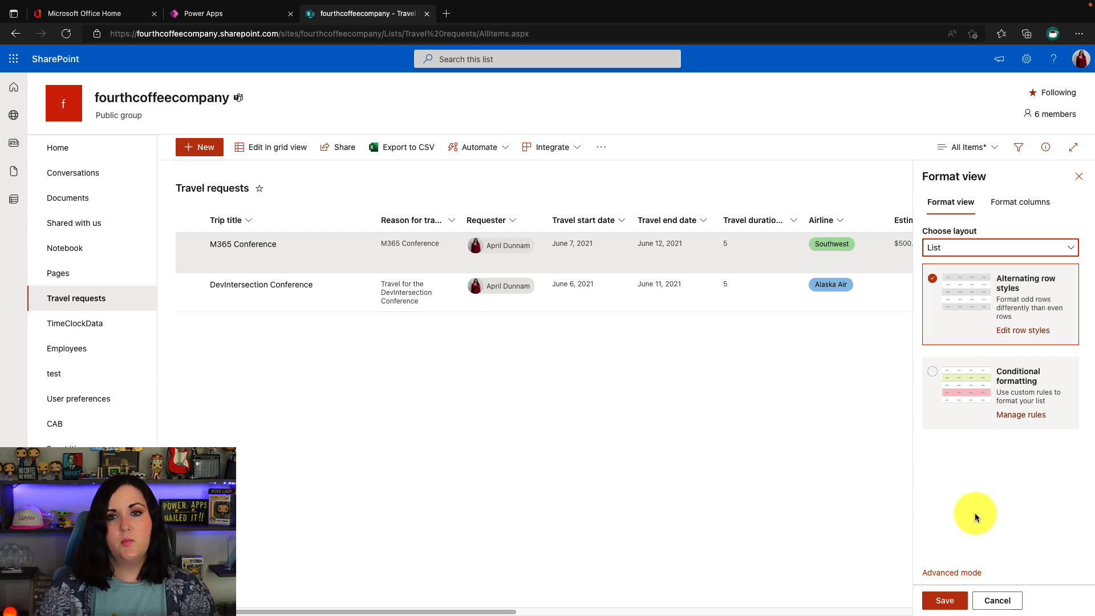
click(950, 572)
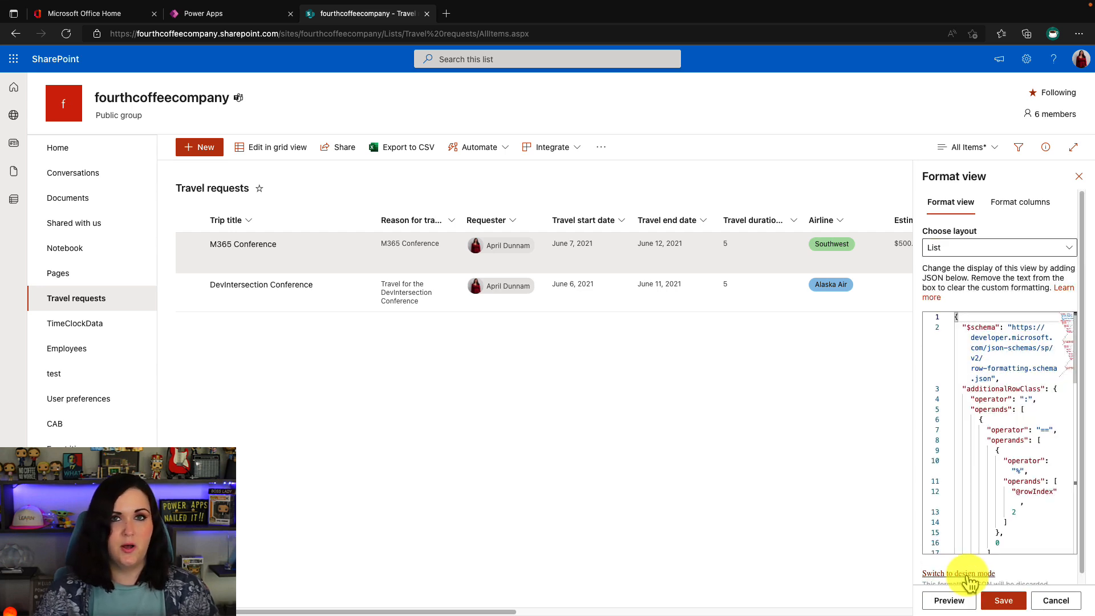
Add "commandBarProps": { "commands": [ { } ] } after the additionalRowClass block.
scroll(down, 3)
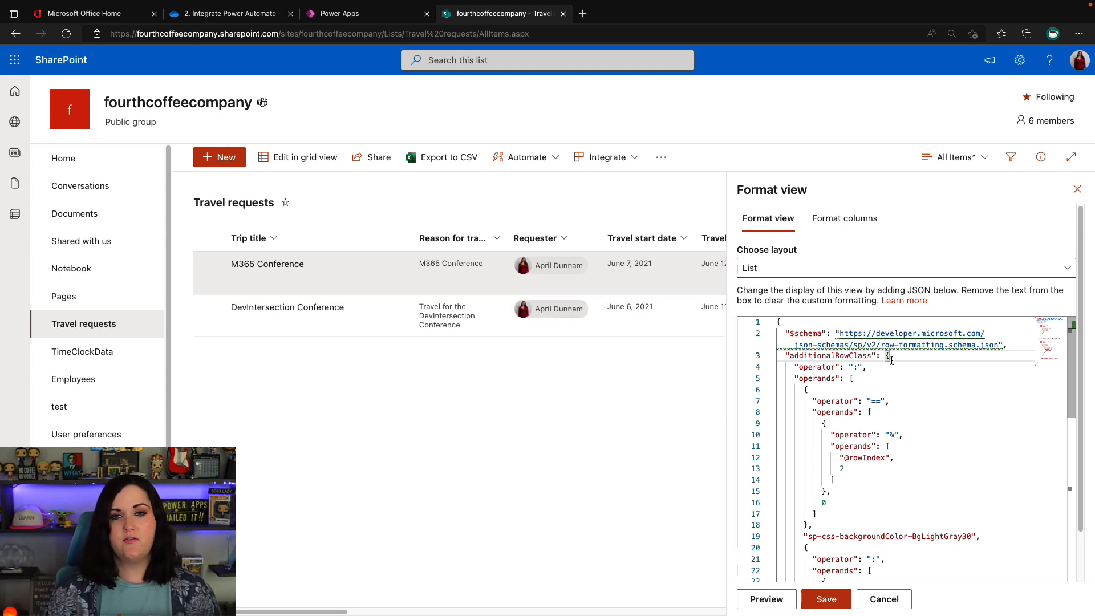
scroll(down, 3)
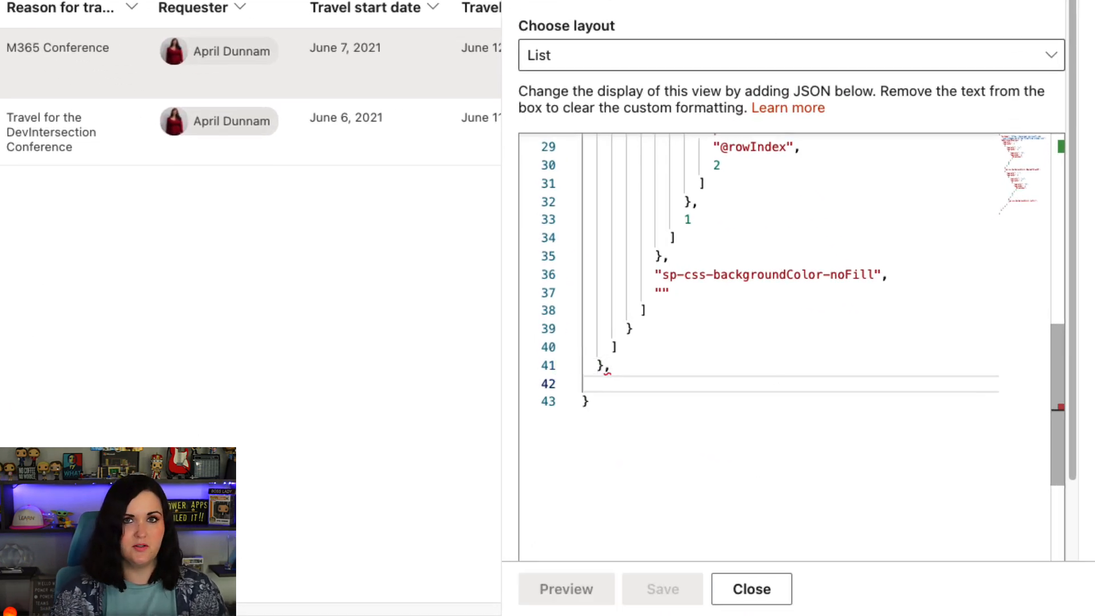
text(c)
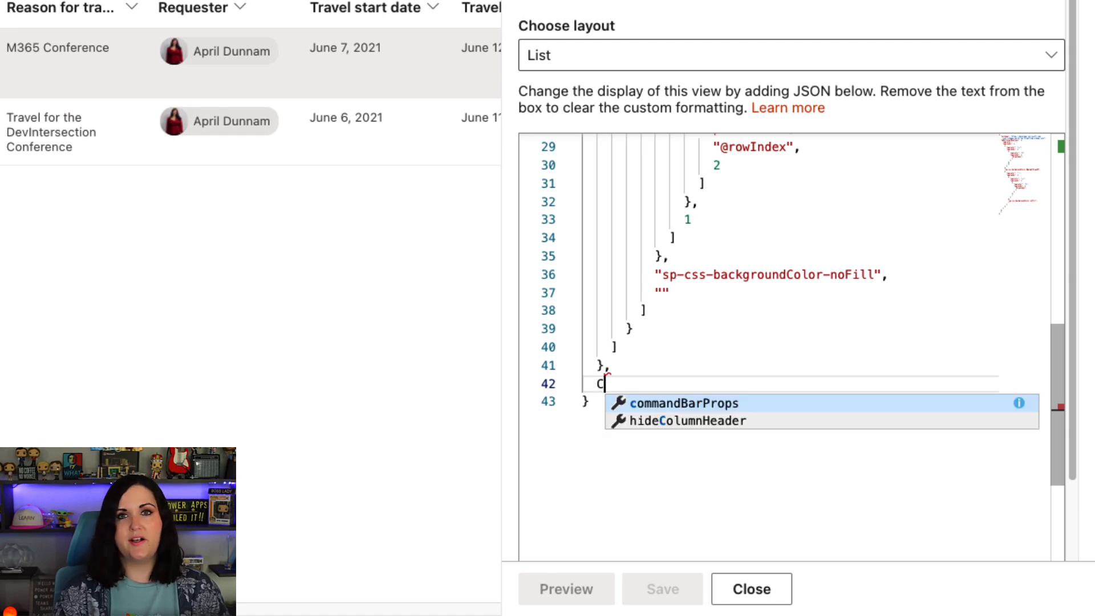
text(ommandBarProps": {)
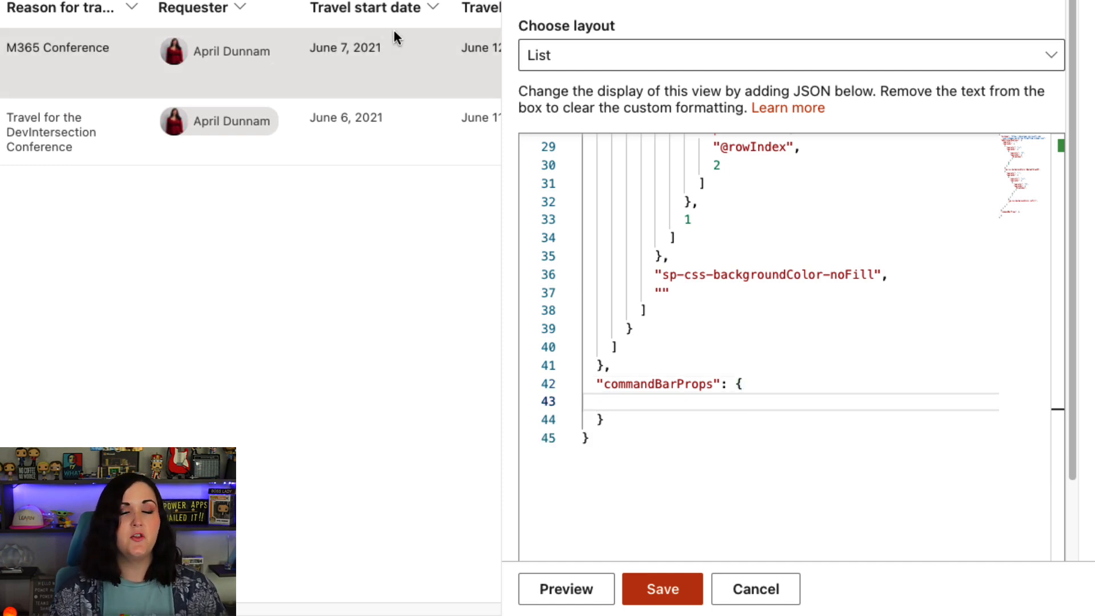
text("comm)
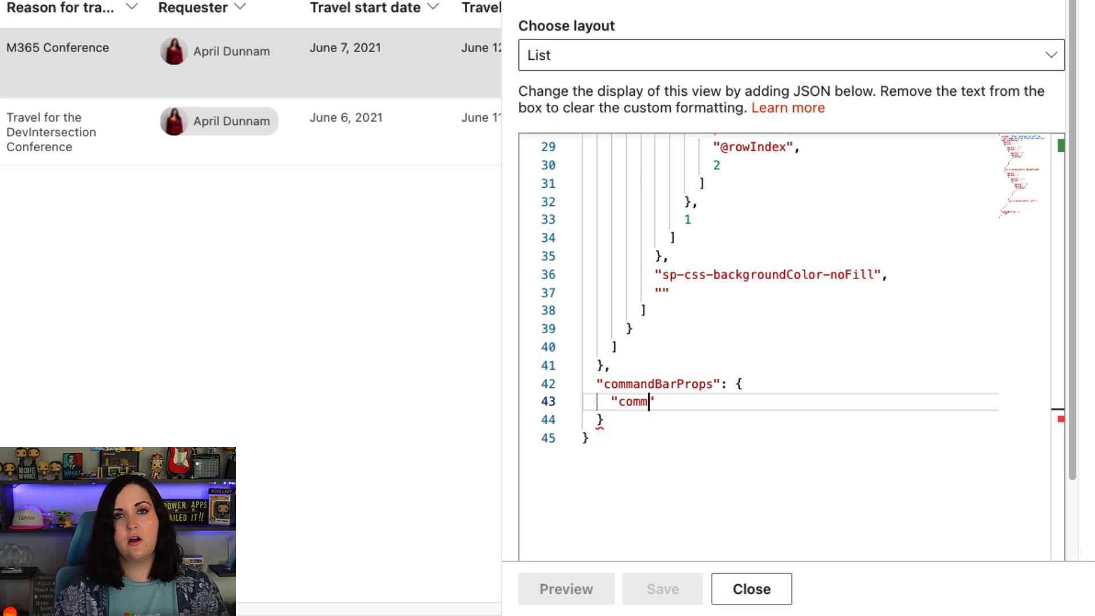
text(ands)
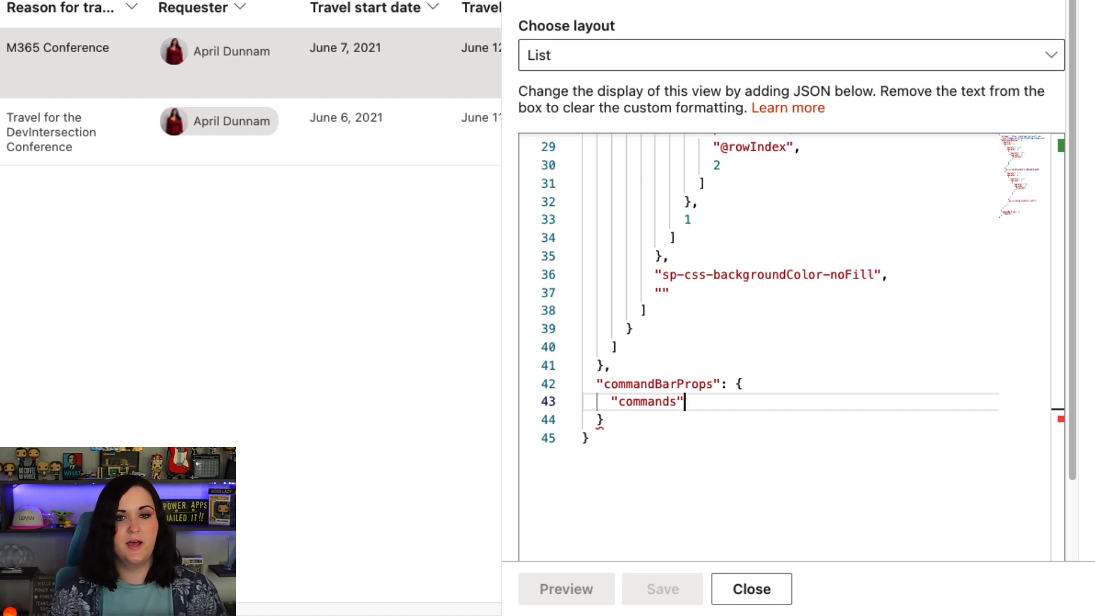
text(:[)
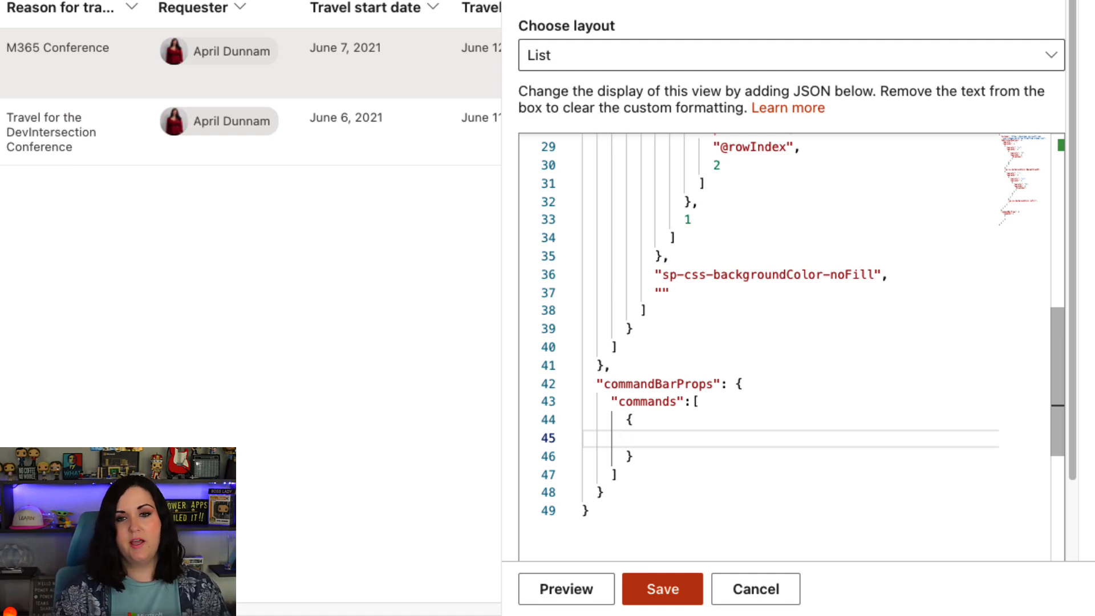
Set the command entry's "key" to editInGridView from the IntelliSense suggestions.
text("key")
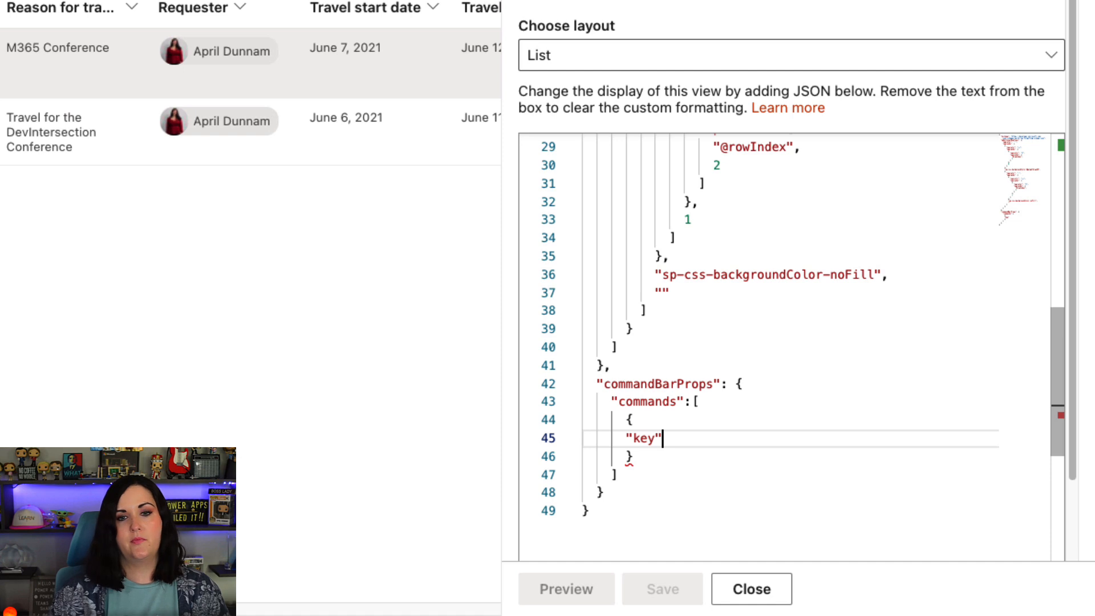
text(:)
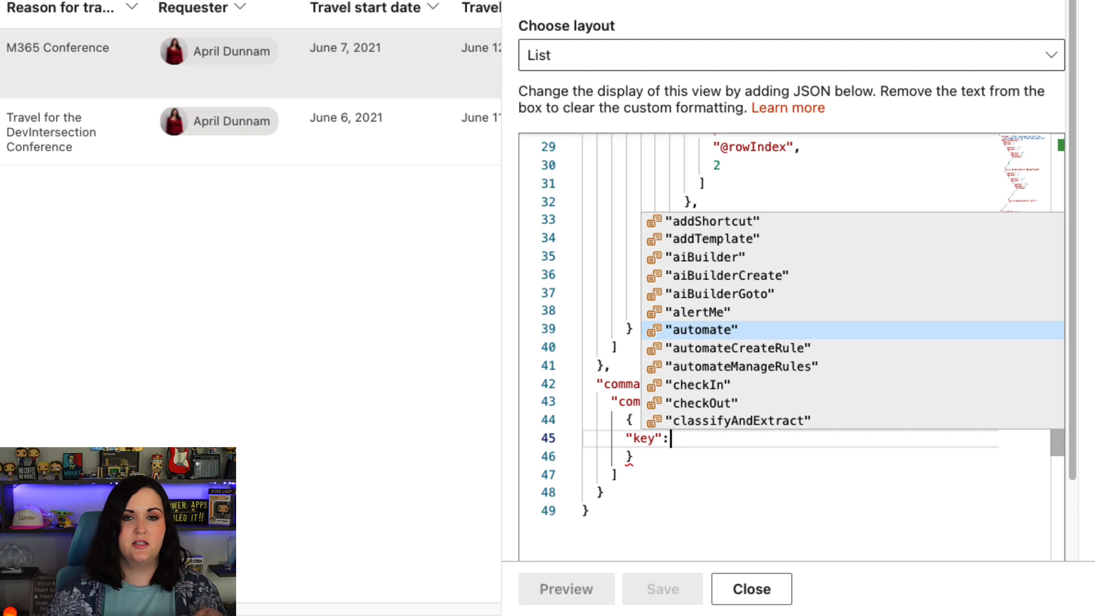
scroll(down, 3)
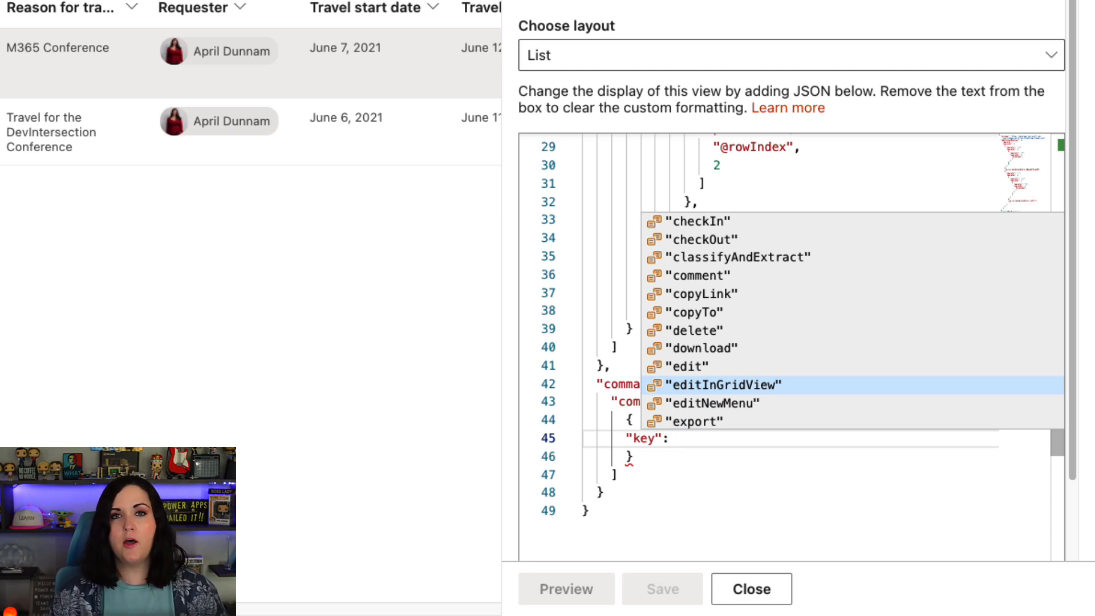
click(721, 384)
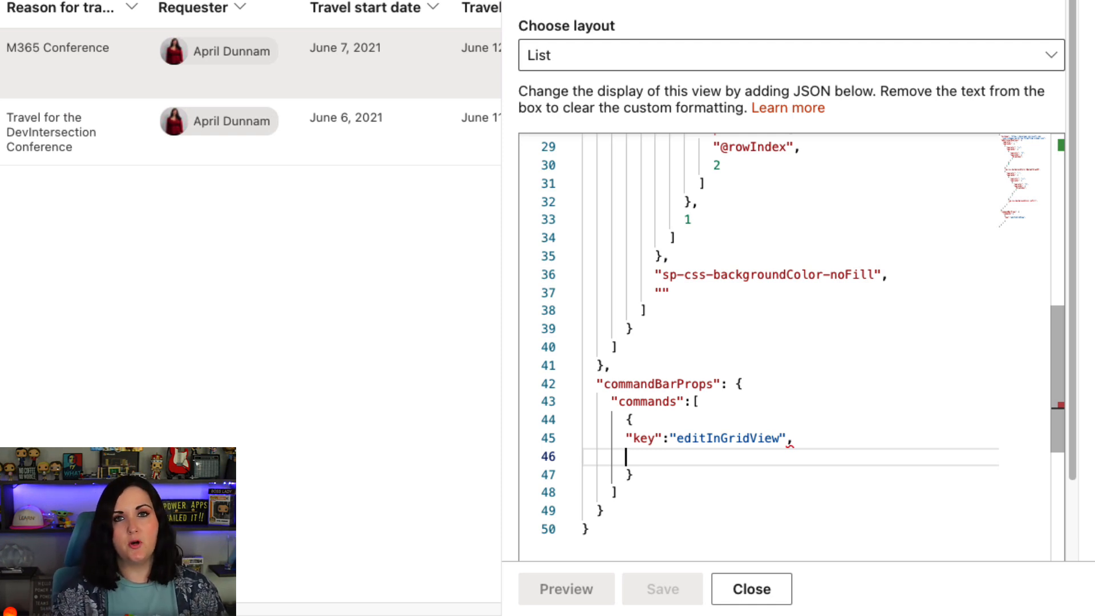
Add "hide": true to the editInGridView command entry.
text("hid)
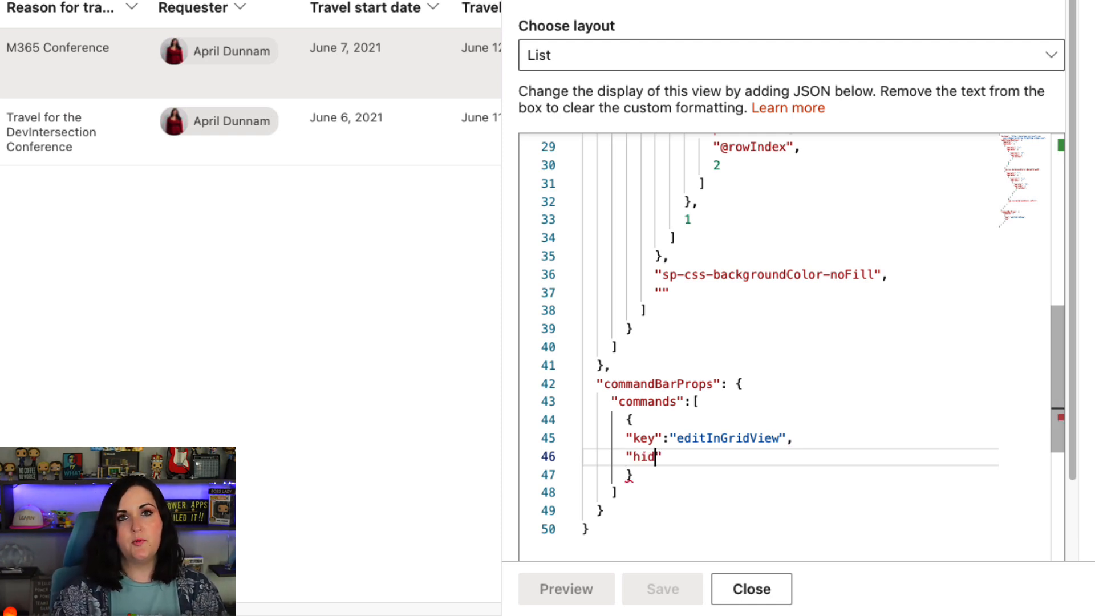
text(e":)
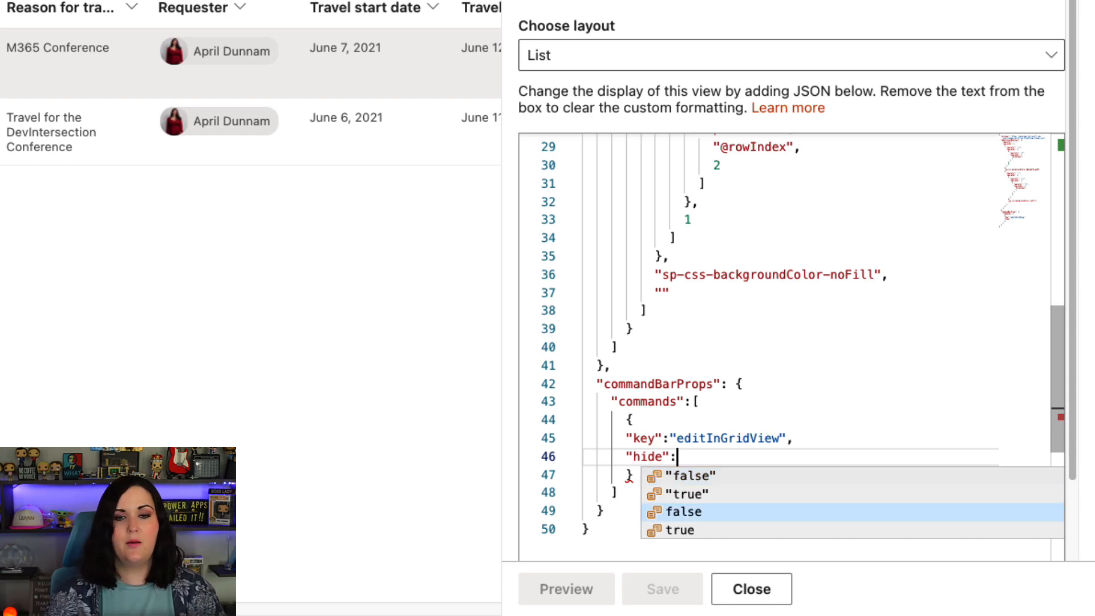
click(678, 531)
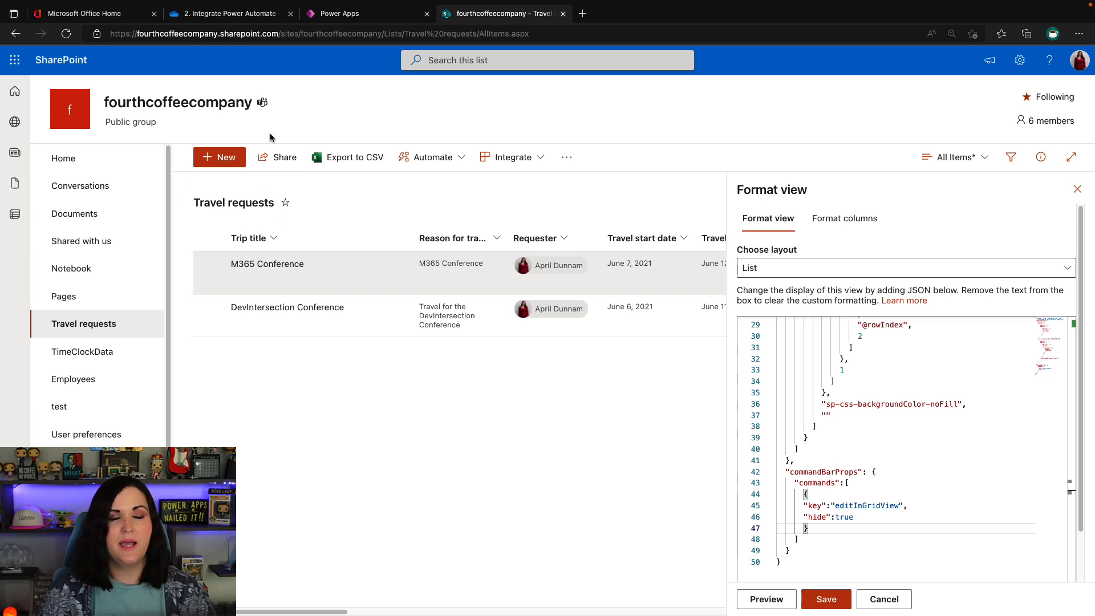
mouse_move(284, 157)
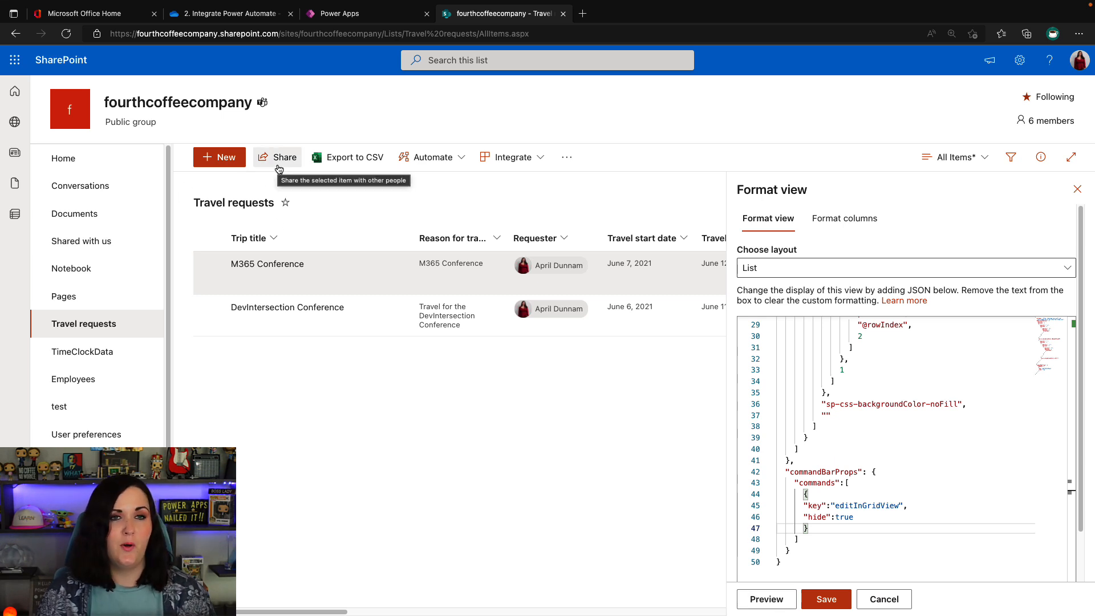
mouse_move(589, 167)
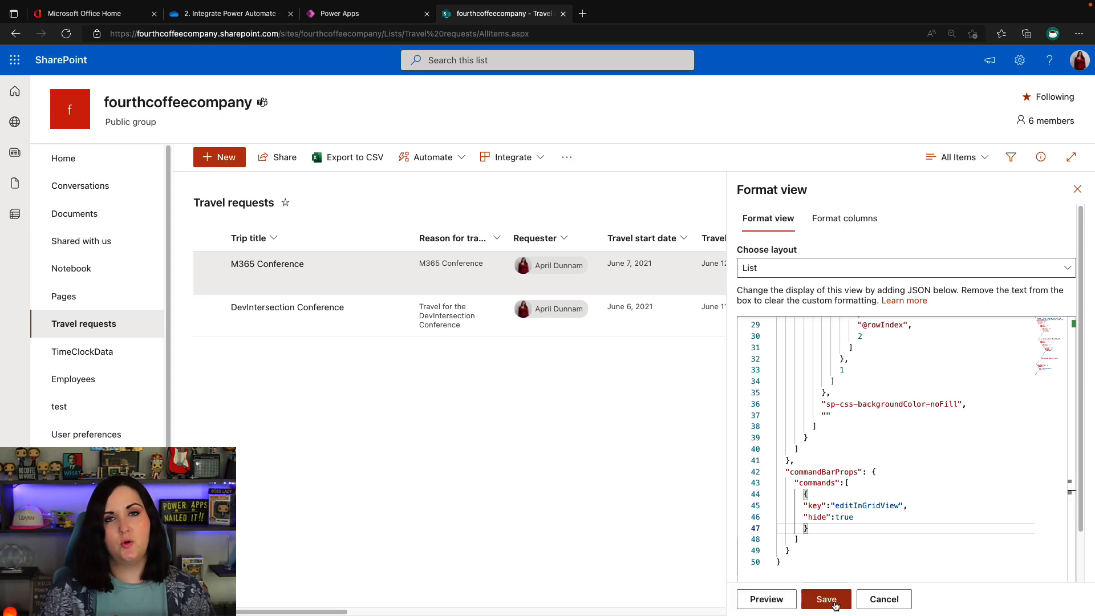
mouse_move(1064, 223)
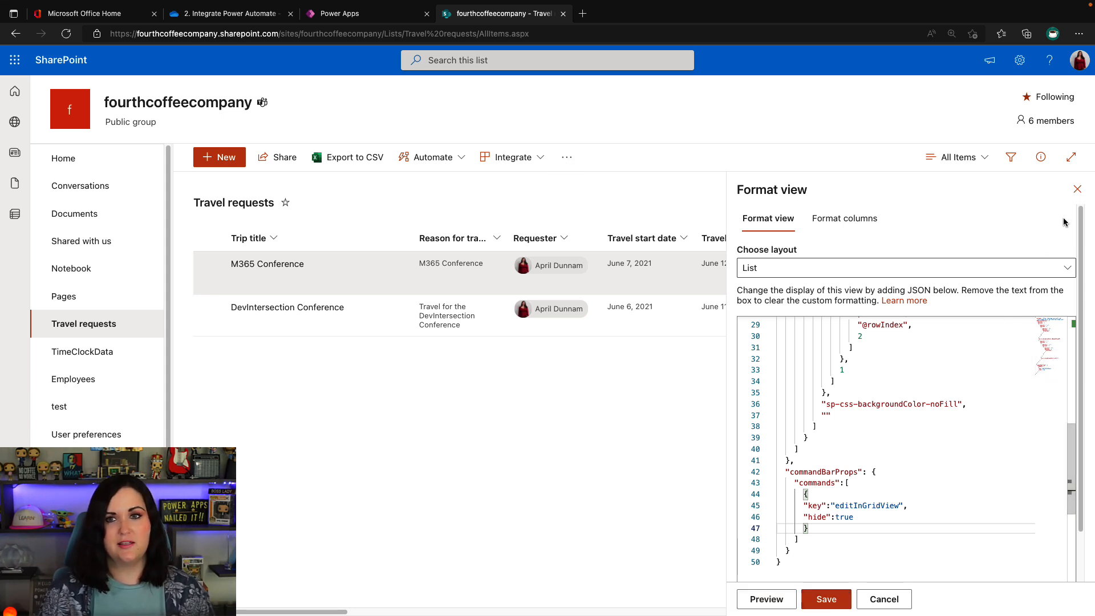
mouse_move(1078, 194)
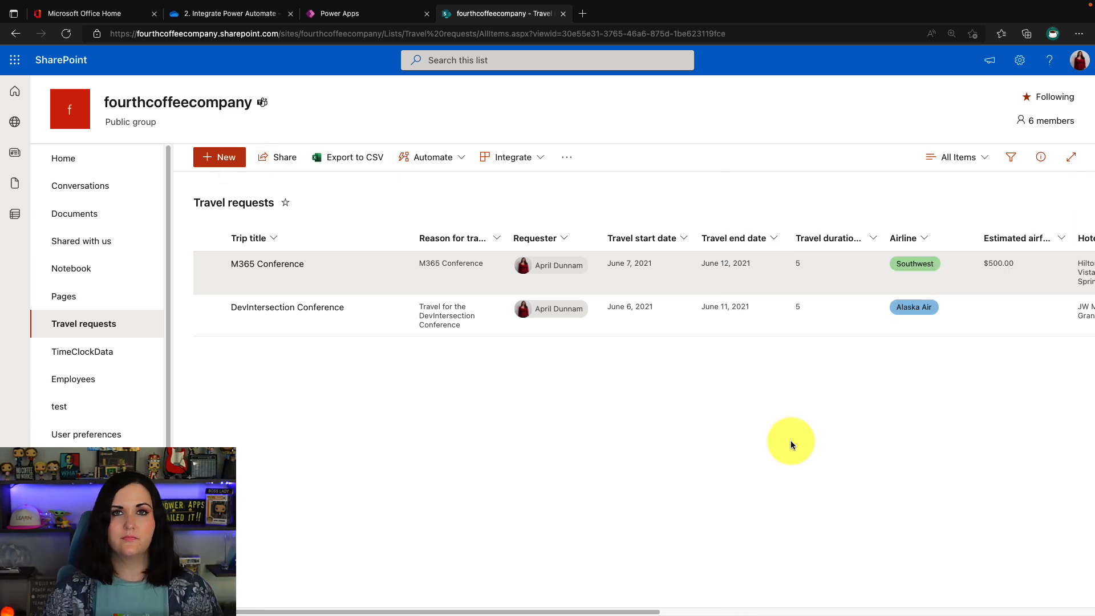
mouse_move(857, 410)
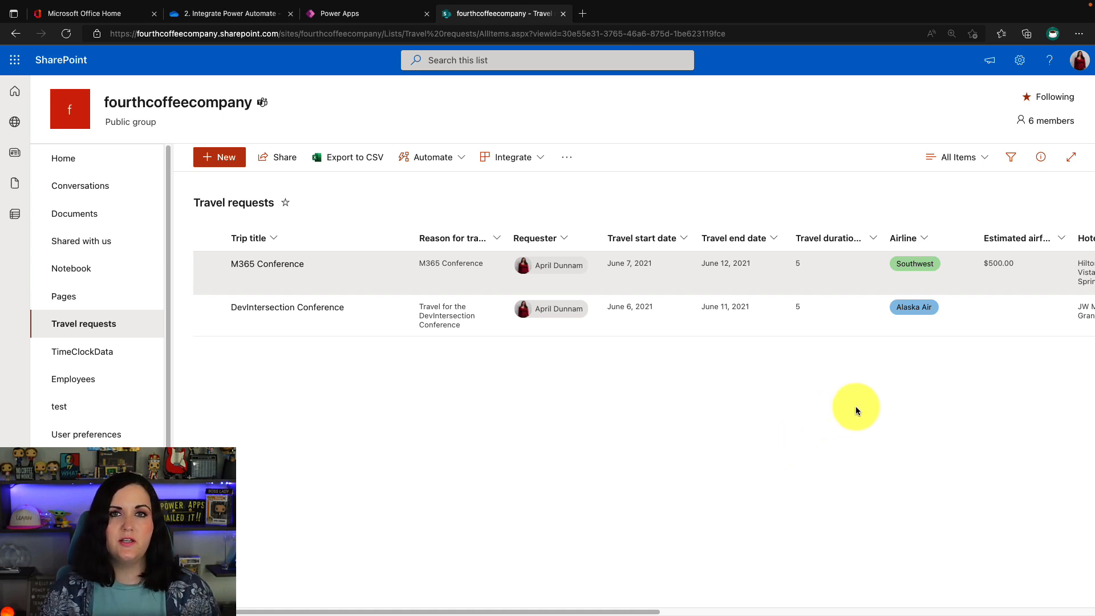
mouse_move(715, 351)
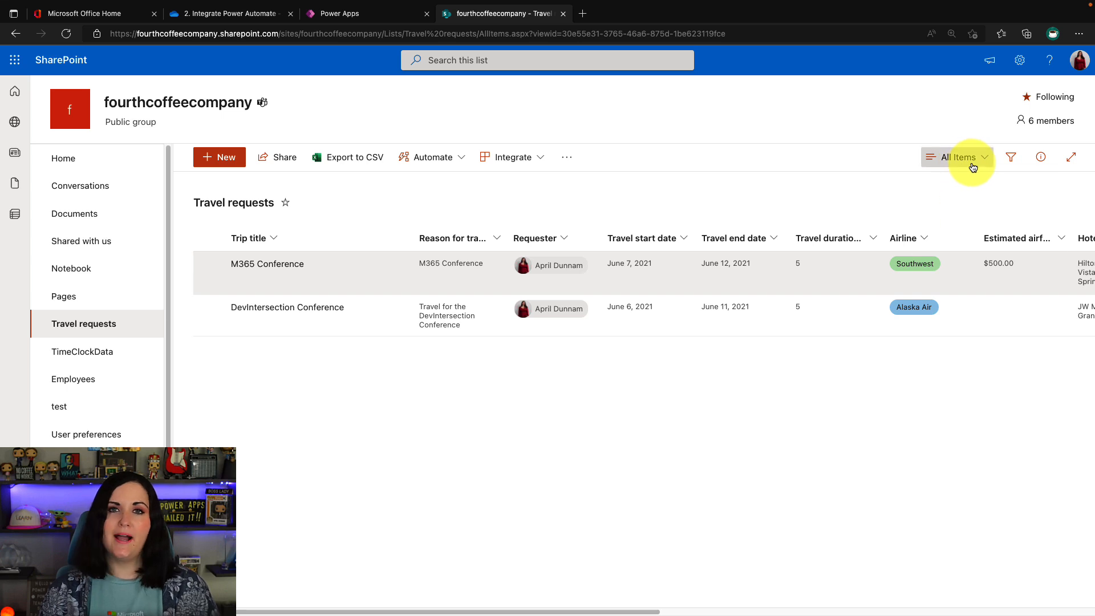
Reopen Format current view from the All Items view dropdown.
click(957, 156)
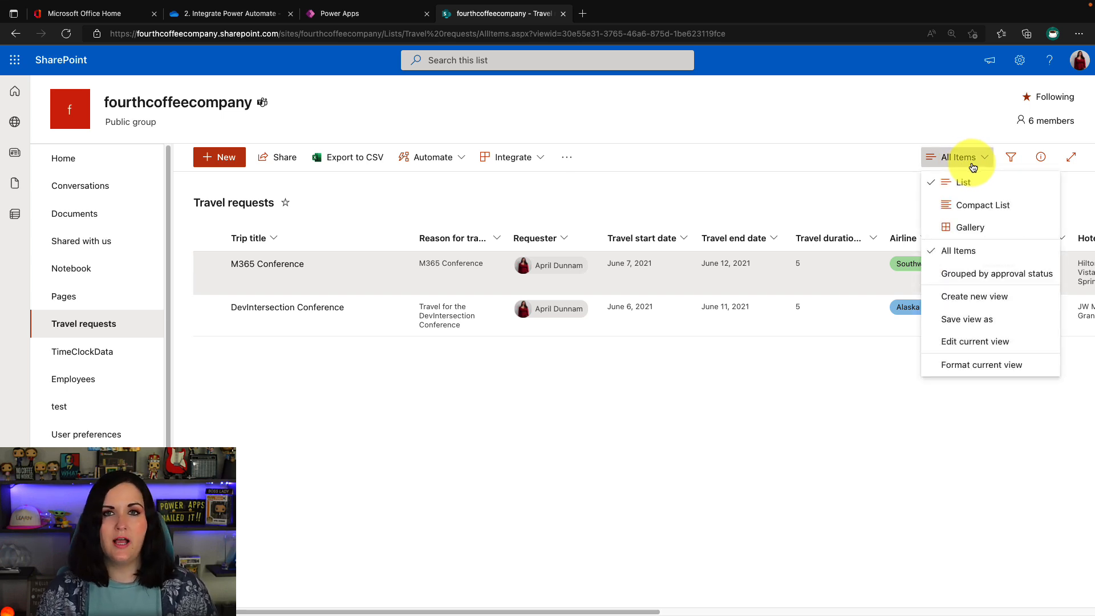
click(981, 365)
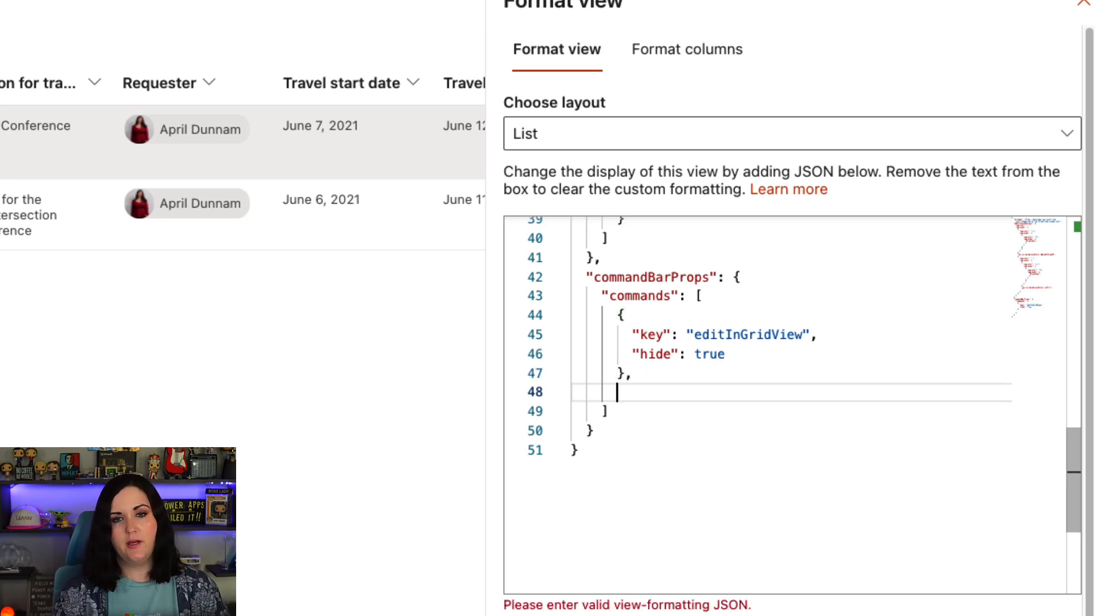
Add a second command object {} in the commands array and start its "key": property.
text({})
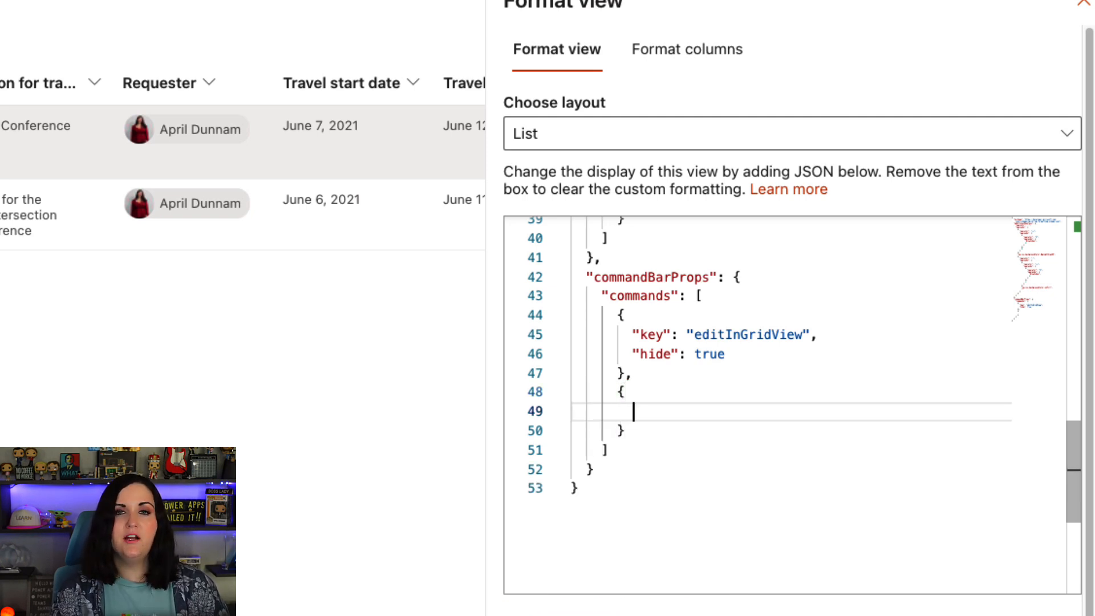
text("key")
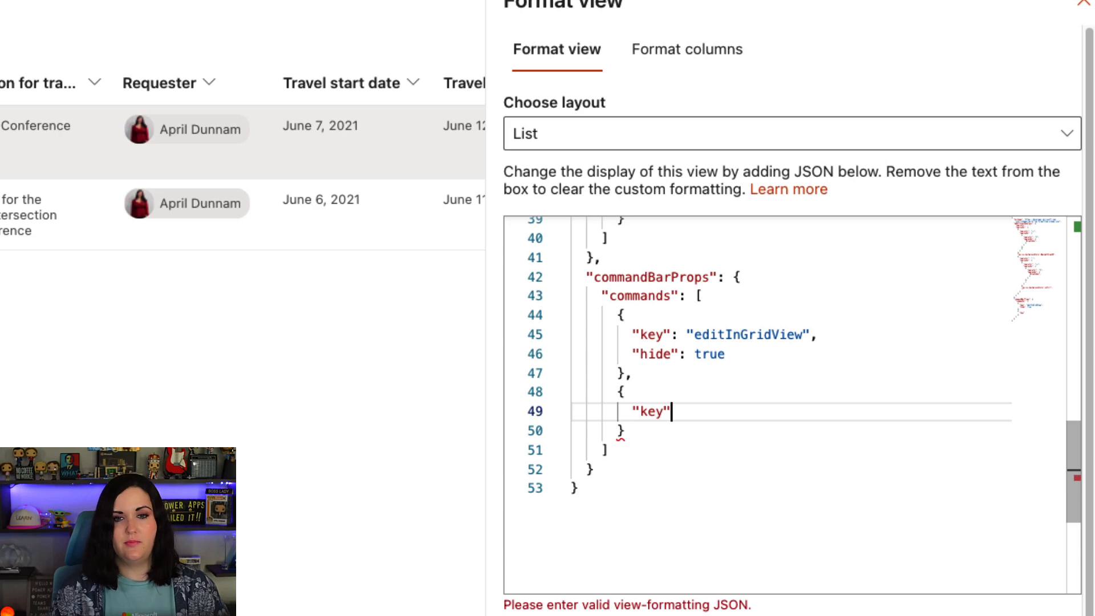
text(:)
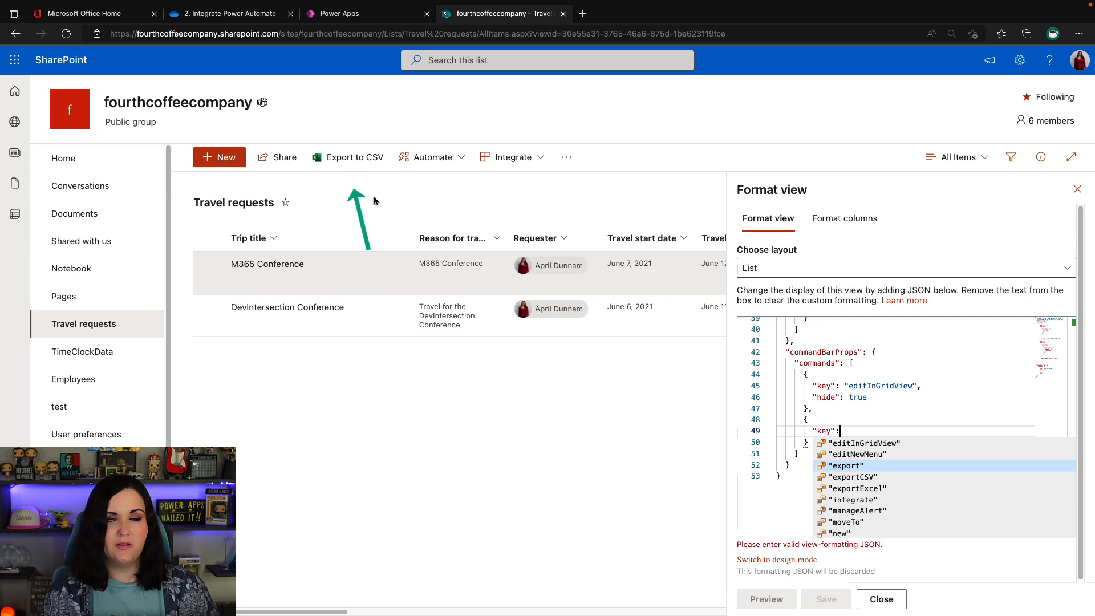
mouse_move(567, 156)
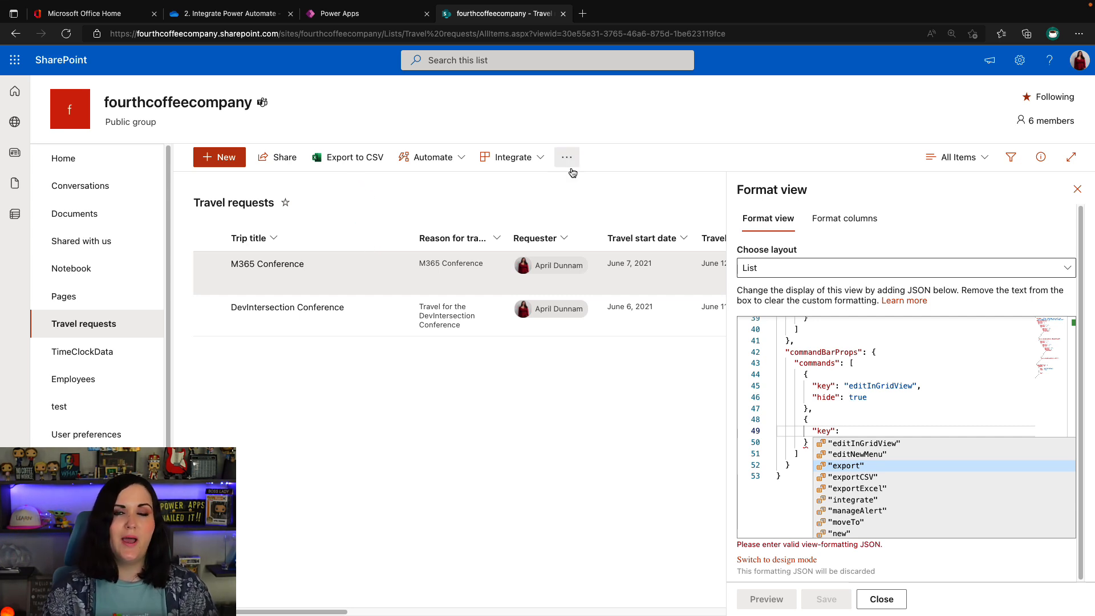
mouse_move(460, 143)
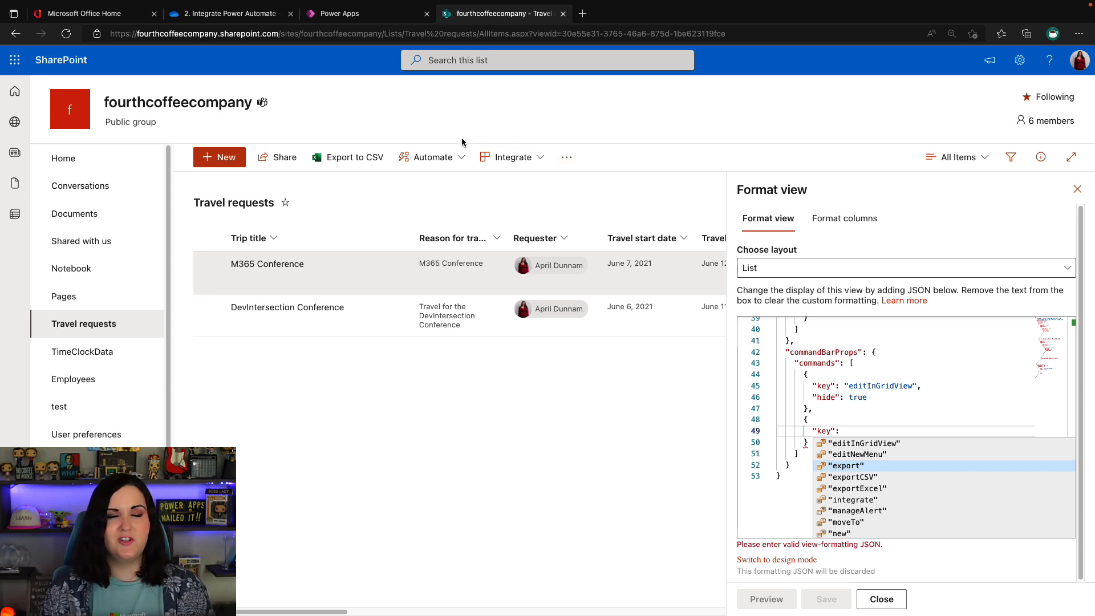
click(567, 156)
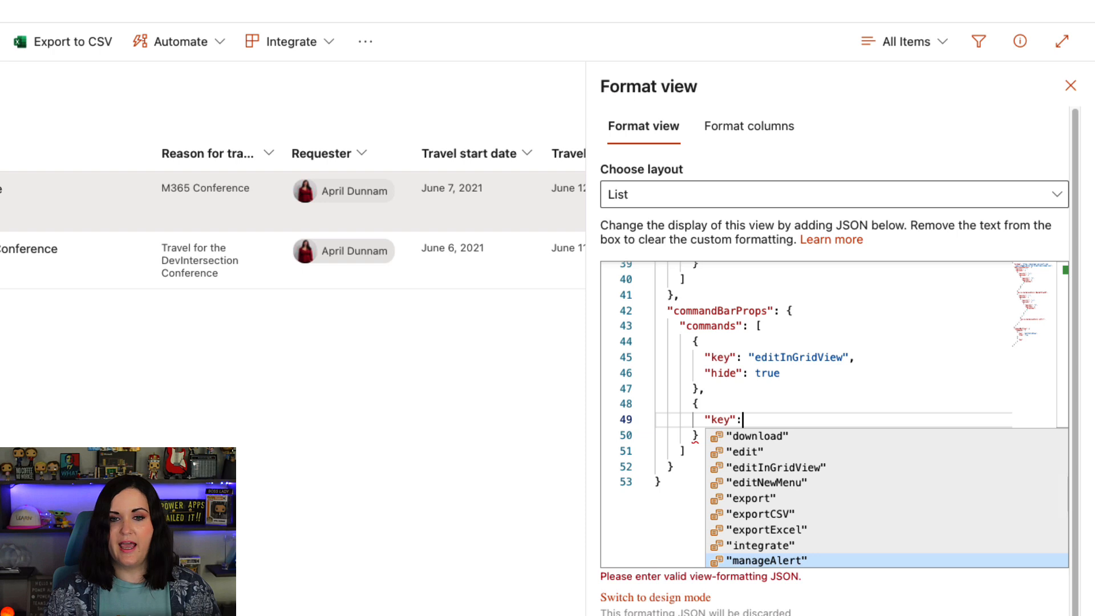
Set the second command's key to export with "sectionType": "Overflow".
click(751, 496)
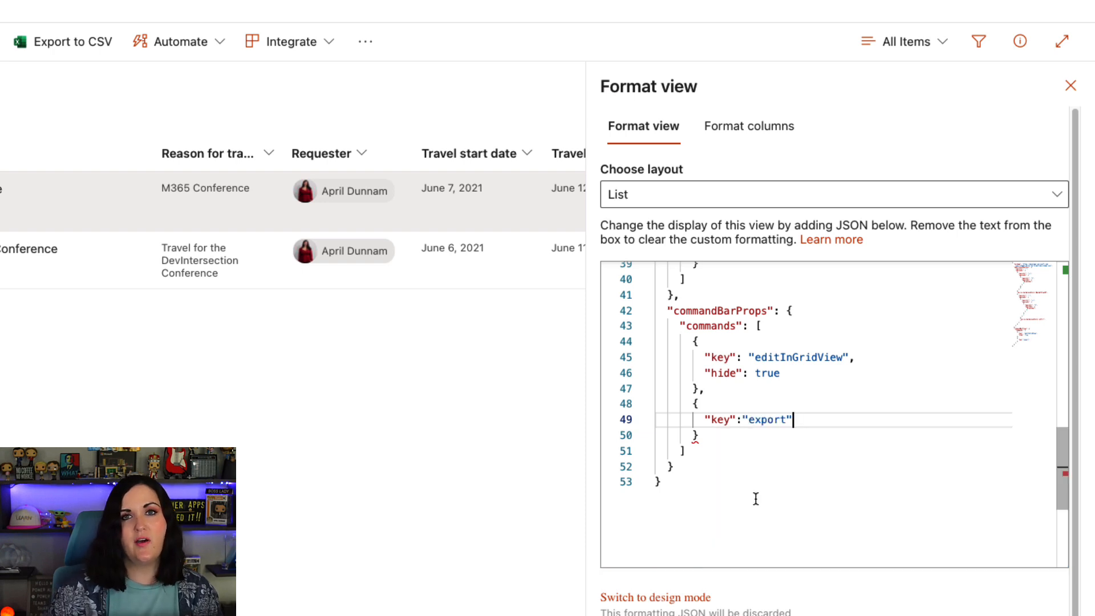
text(,)
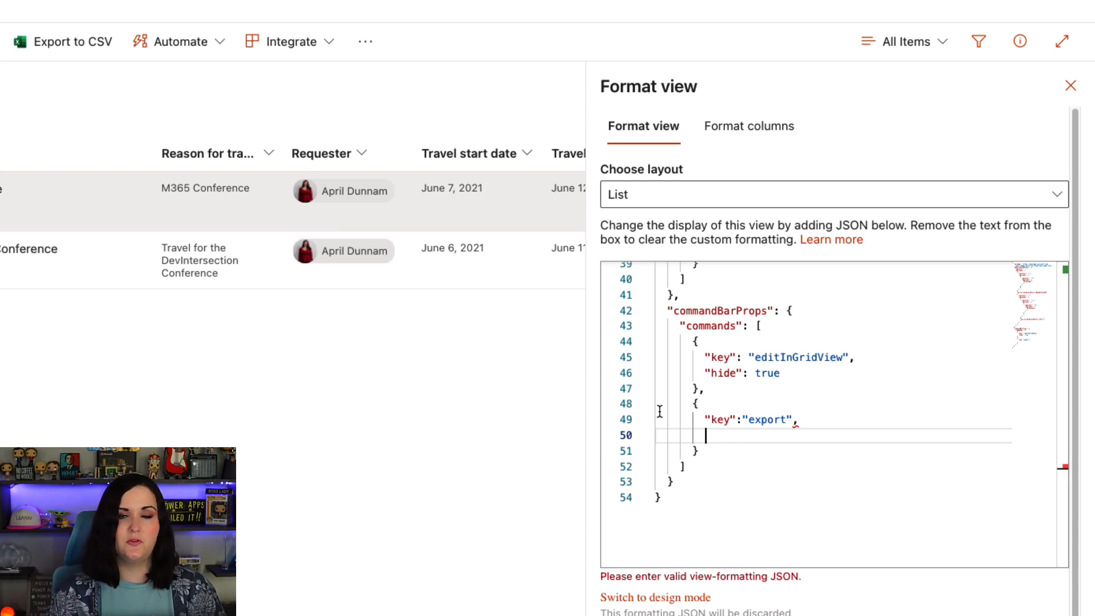
text(")
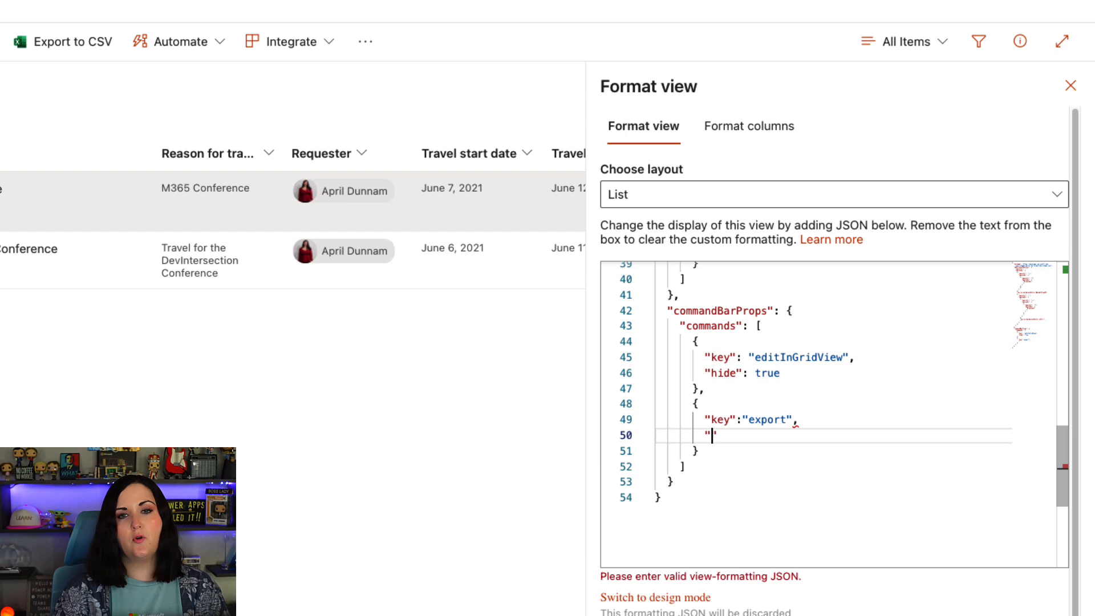
text(se)
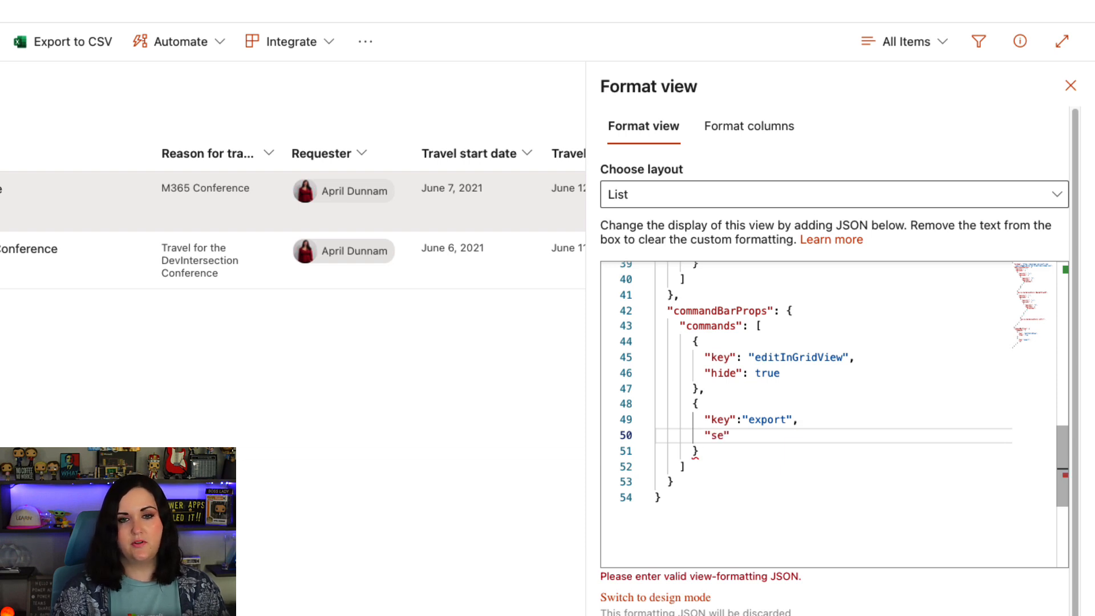
text(ction)
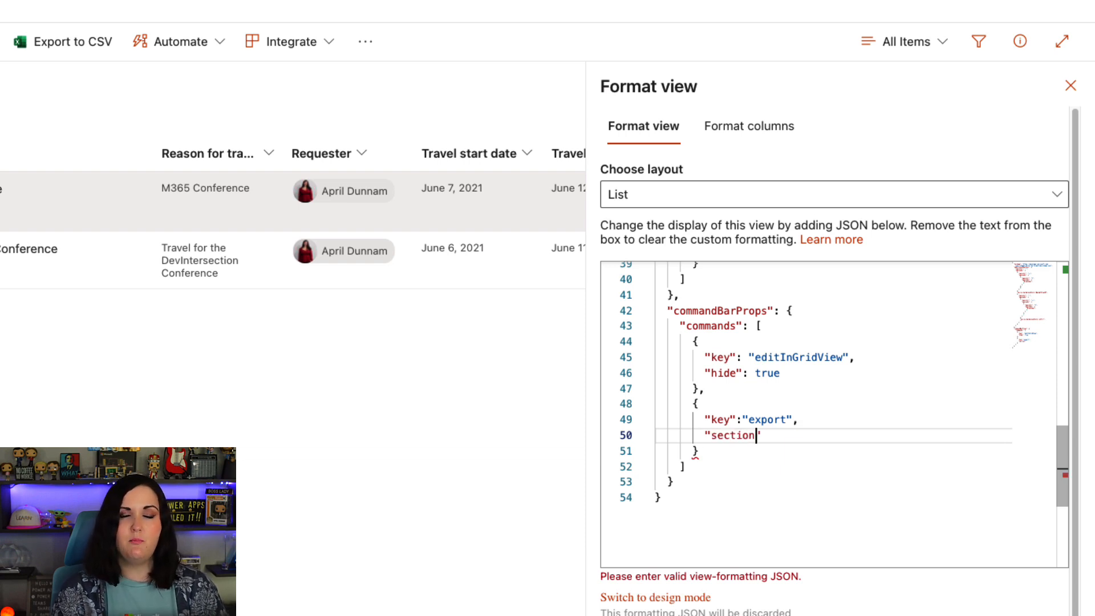
text(Type")
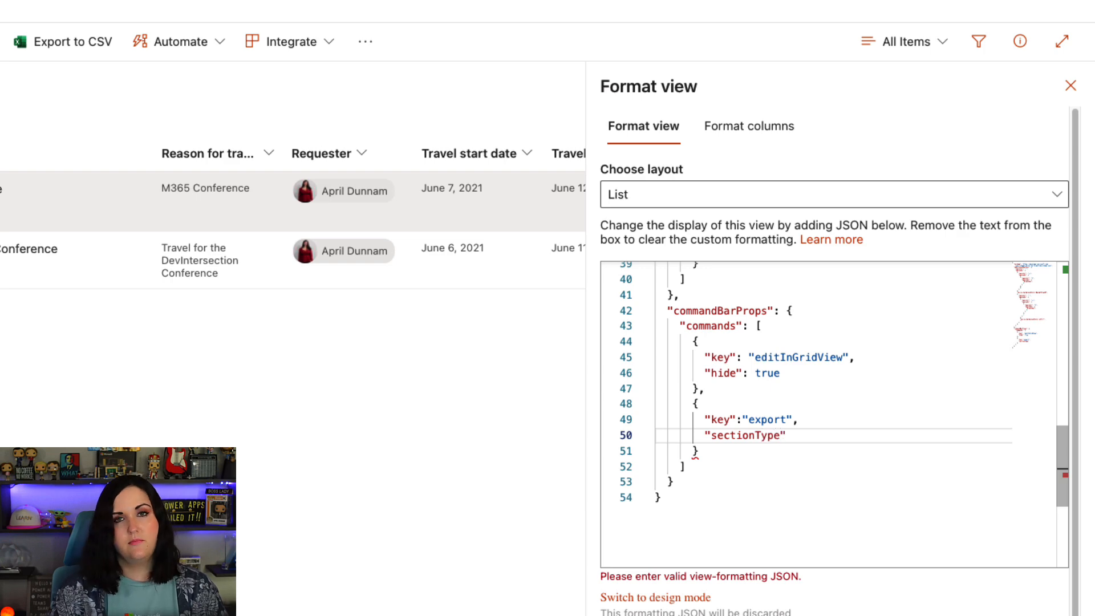
text(:)
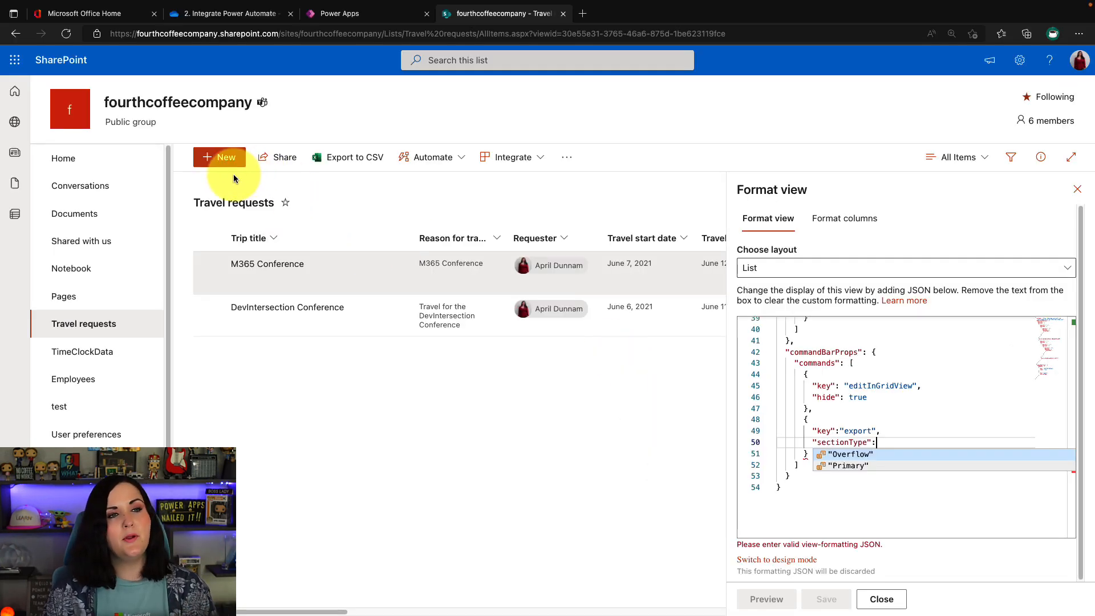
mouse_move(566, 156)
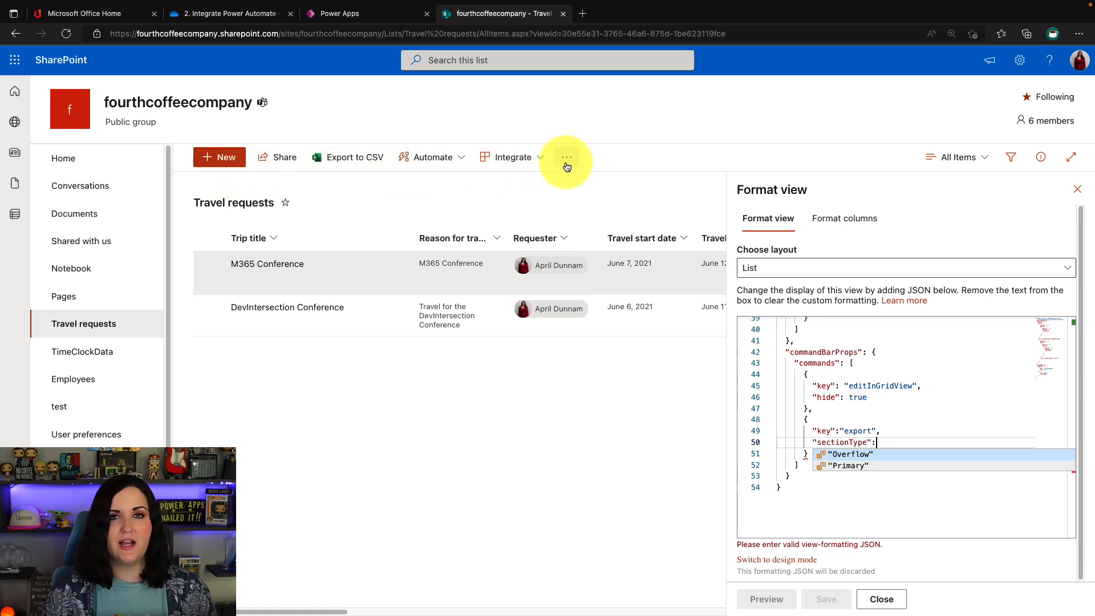
click(567, 158)
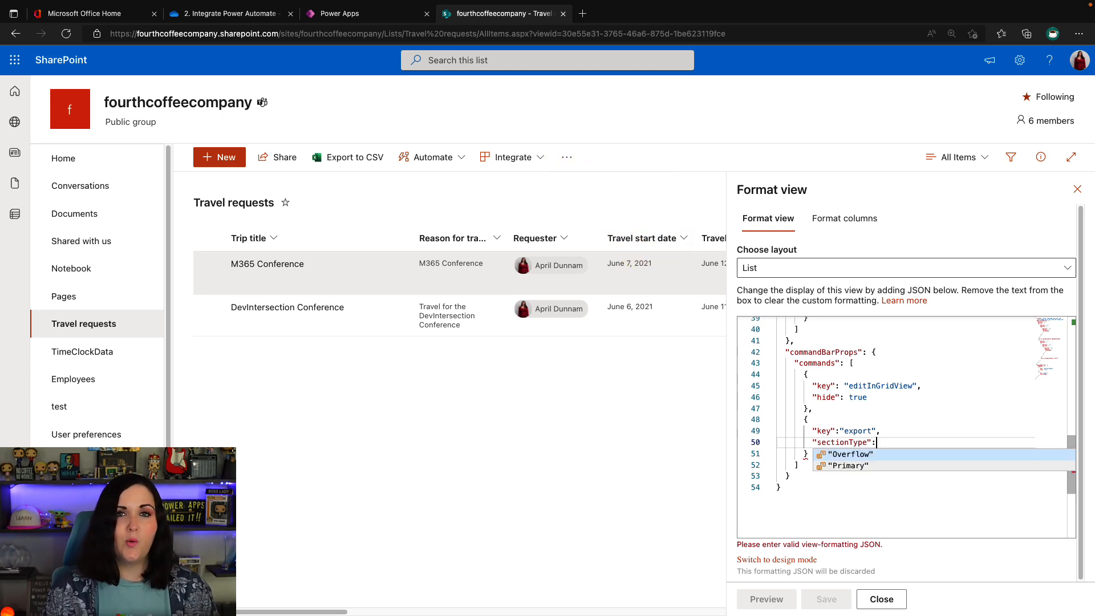
click(849, 453)
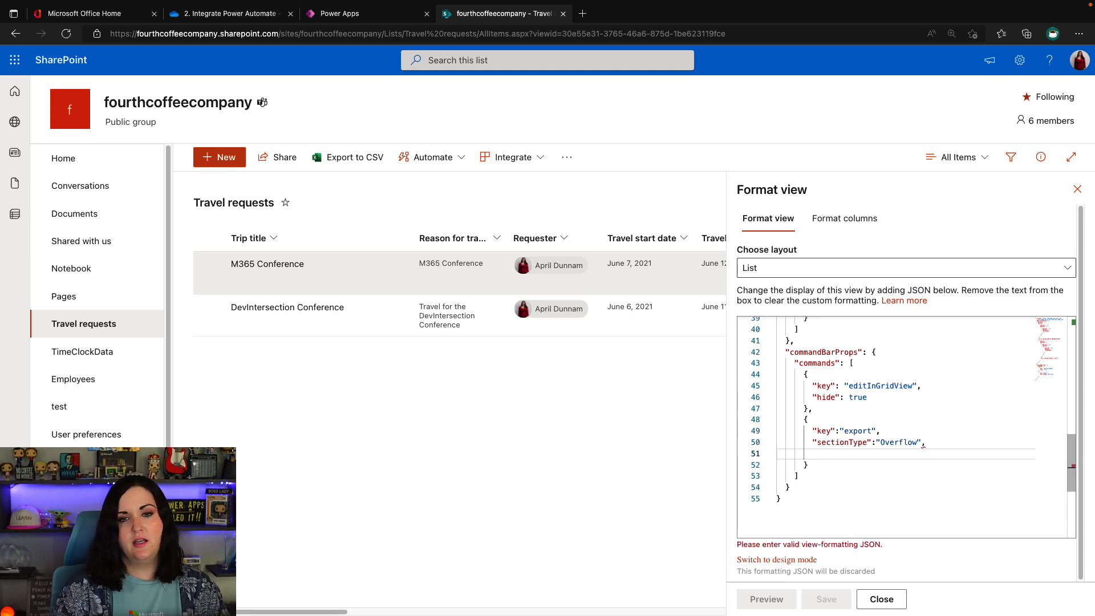
Add "position": 0, preview Export in the overflow menu, then change position to 3.
text("position":)
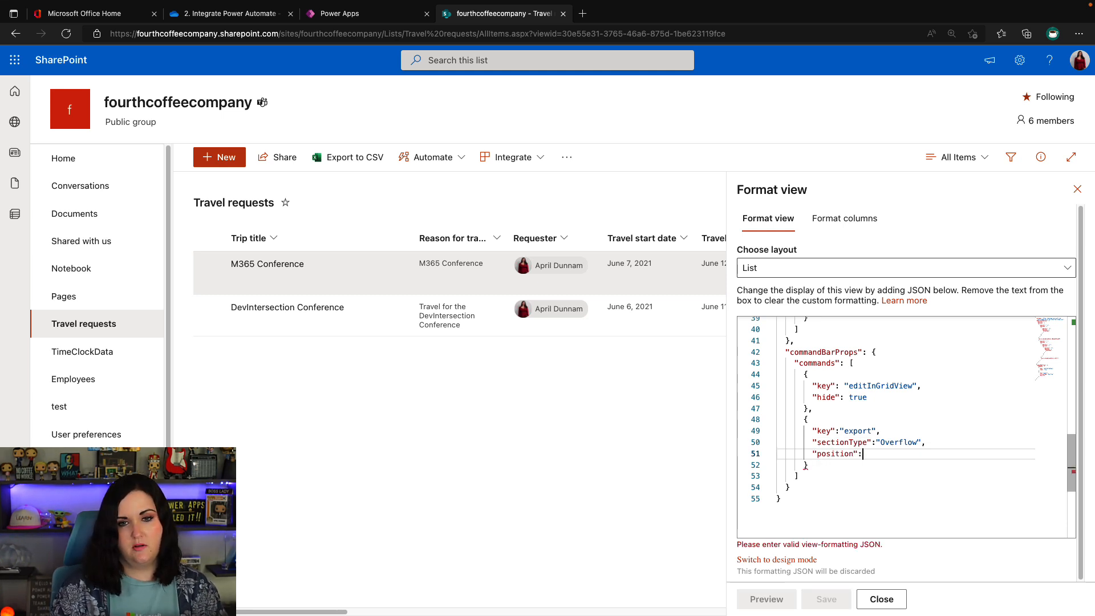
text(0)
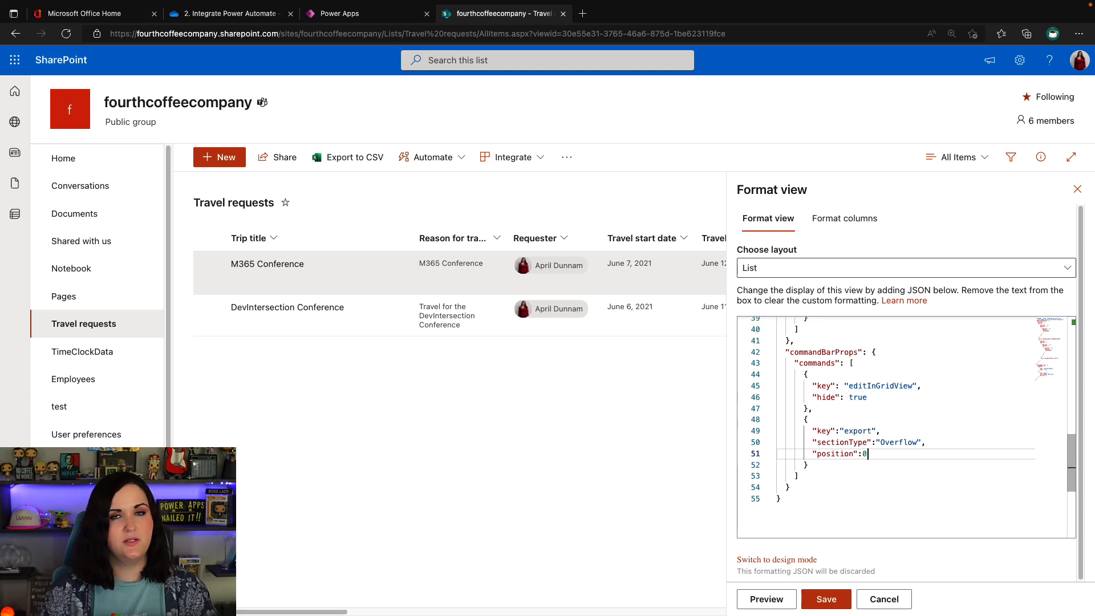
click(766, 598)
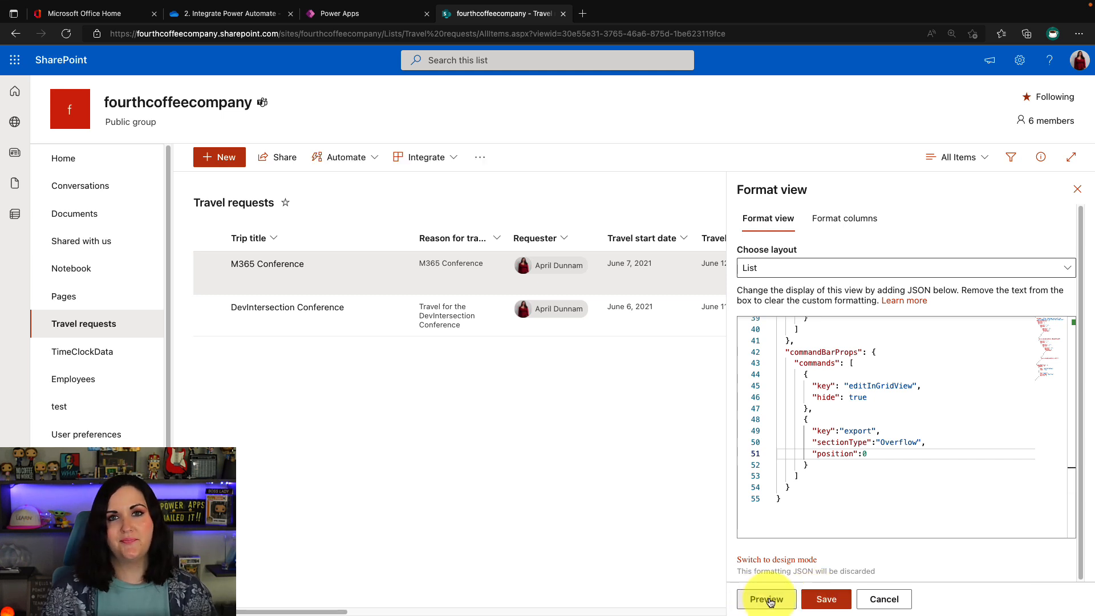
mouse_move(284, 161)
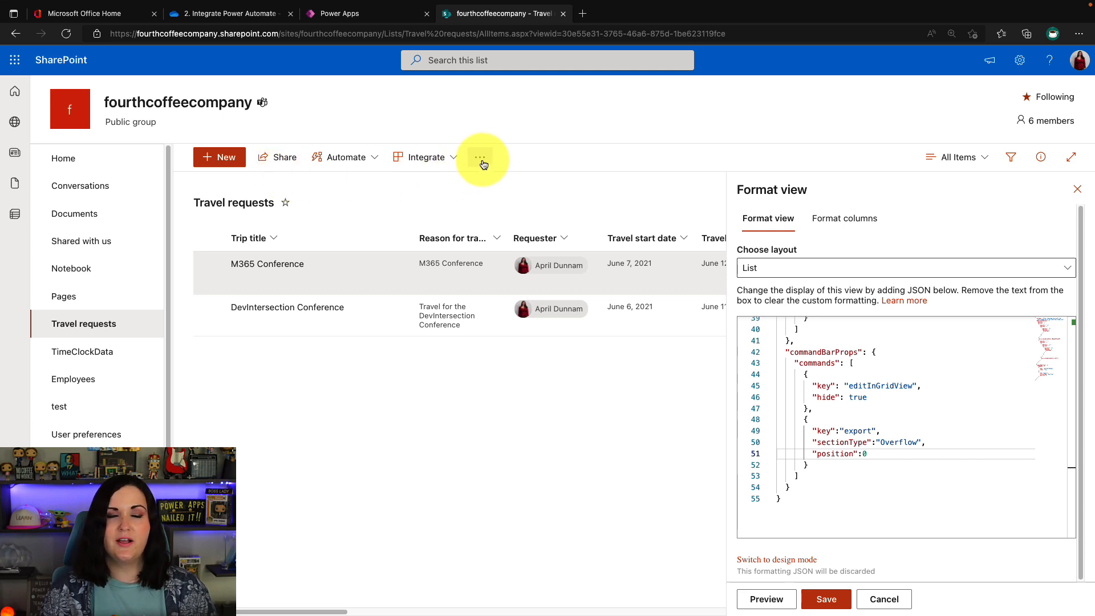
click(479, 157)
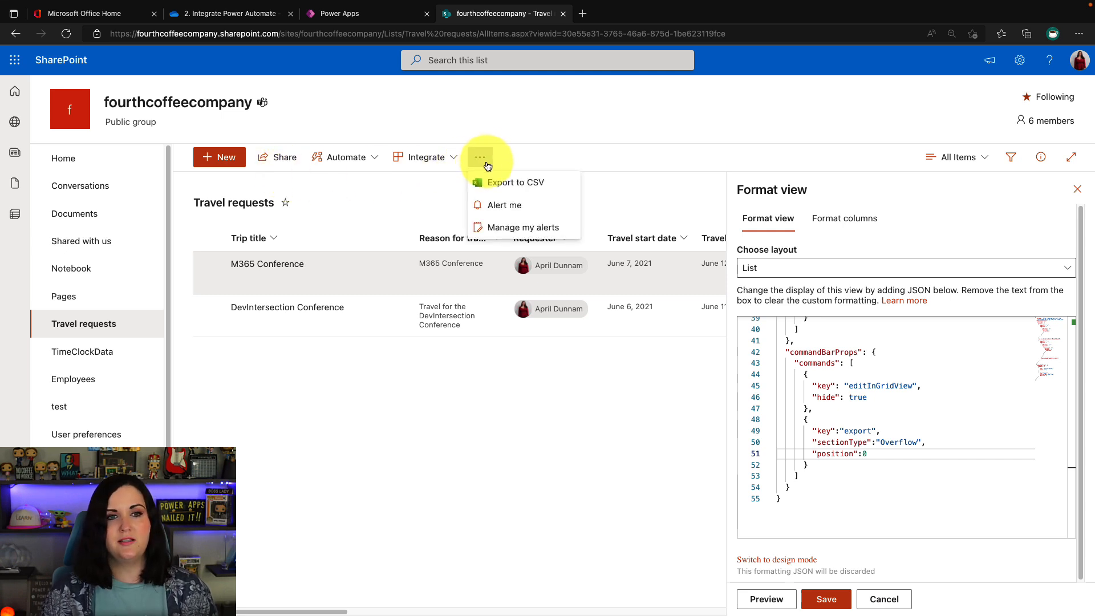
mouse_move(555, 186)
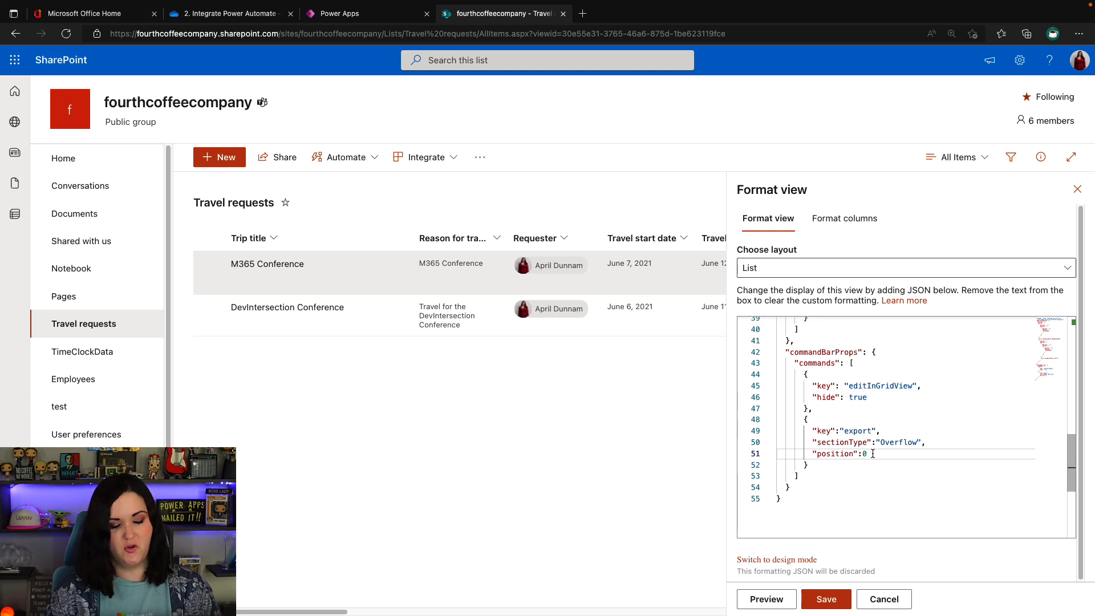
text(3)
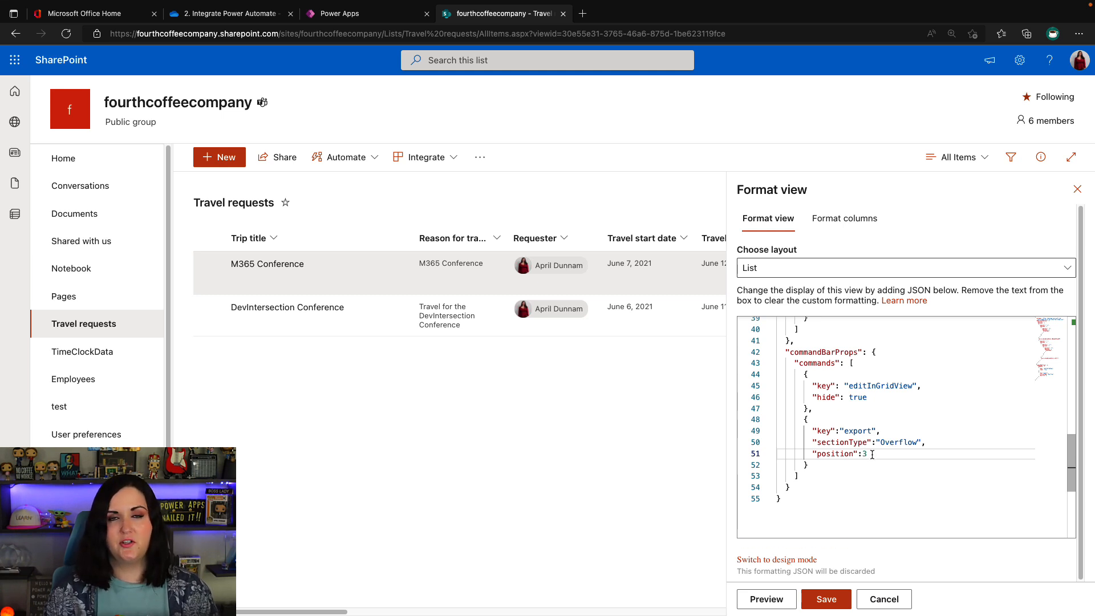
click(480, 156)
text(,)
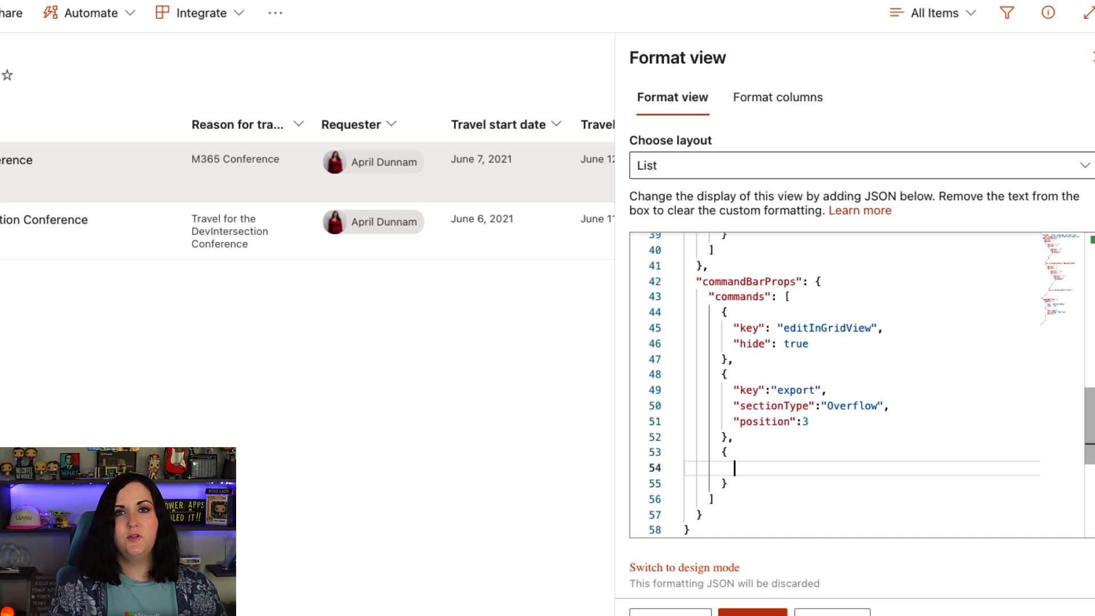
Add a third command with "key":"new" and "text":"Add New Request".
text("key":)
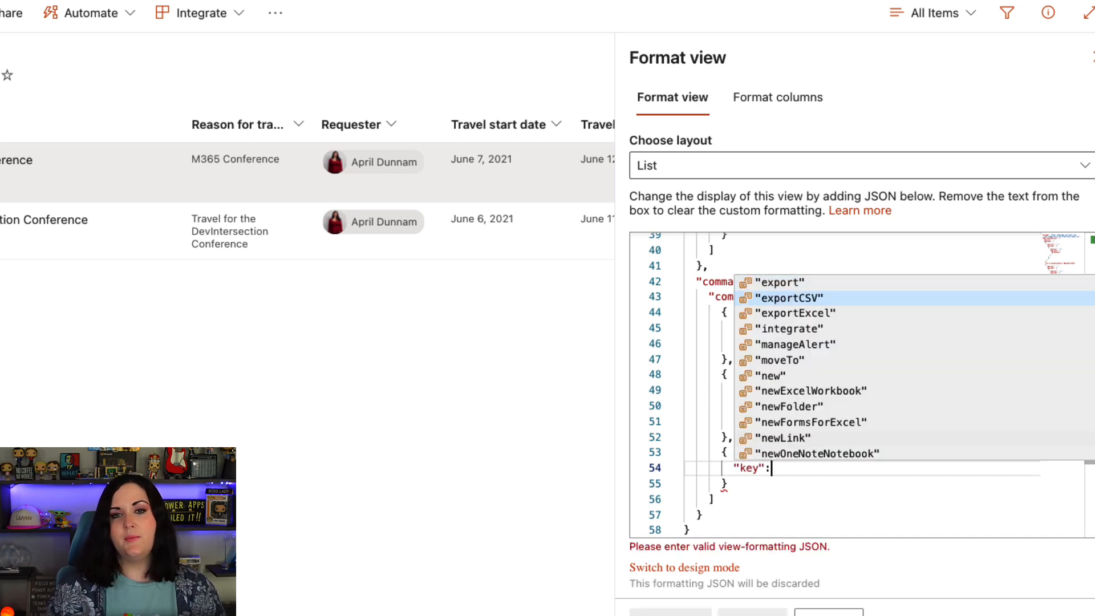
mouse_move(770, 455)
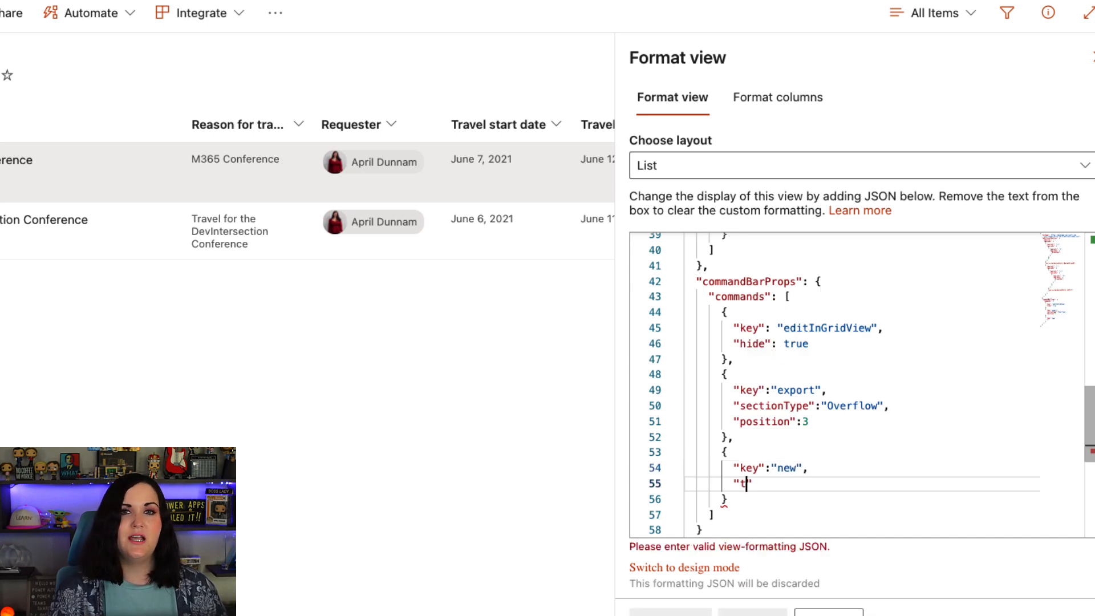
text(ext":)
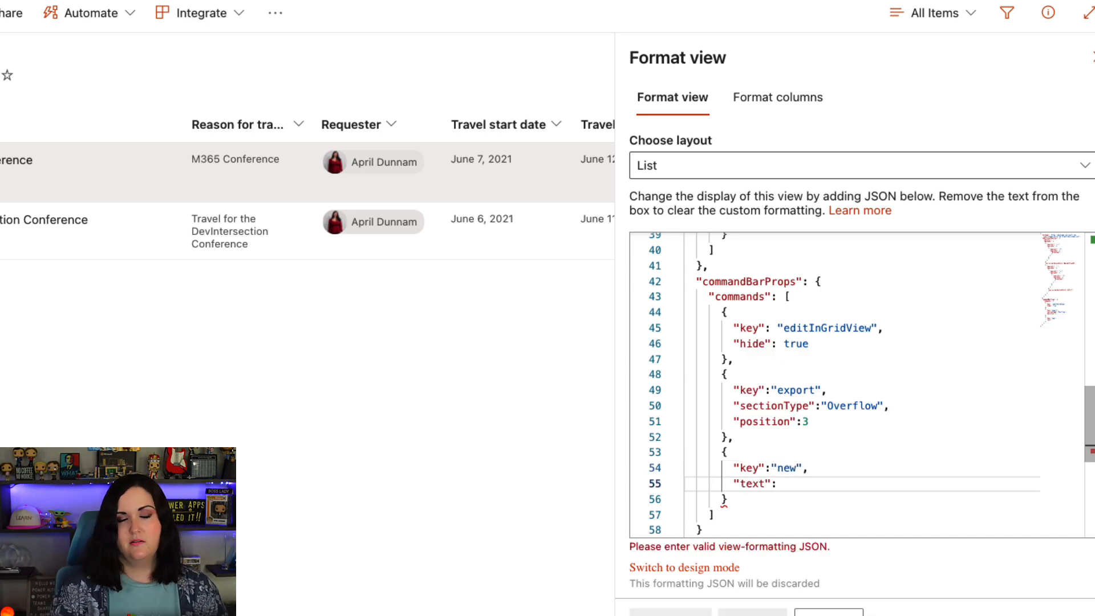
text("")
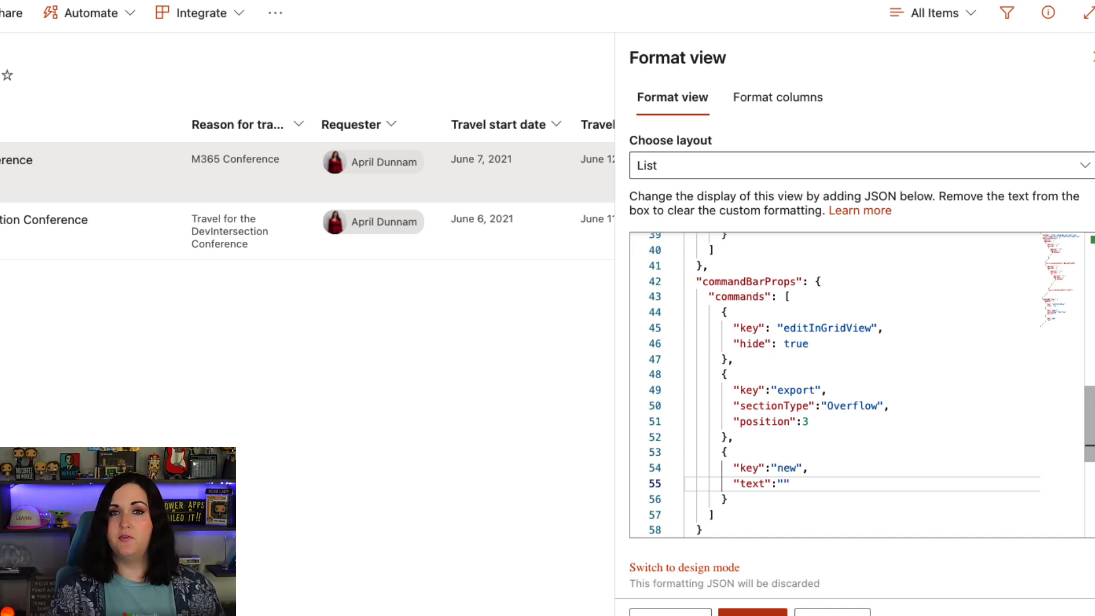
text(Add N)
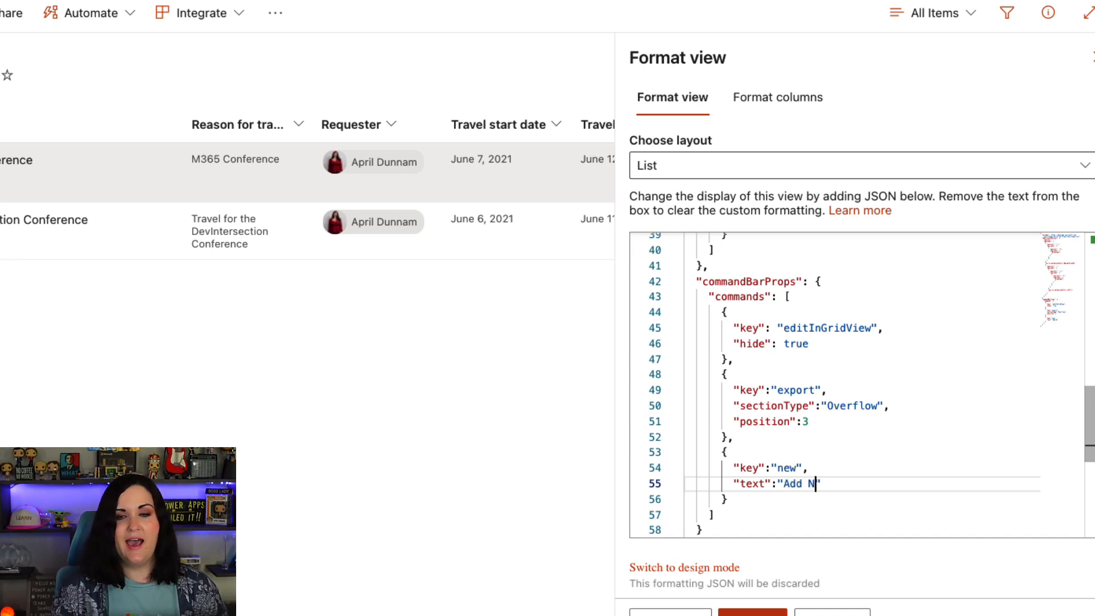
text(ew Request)
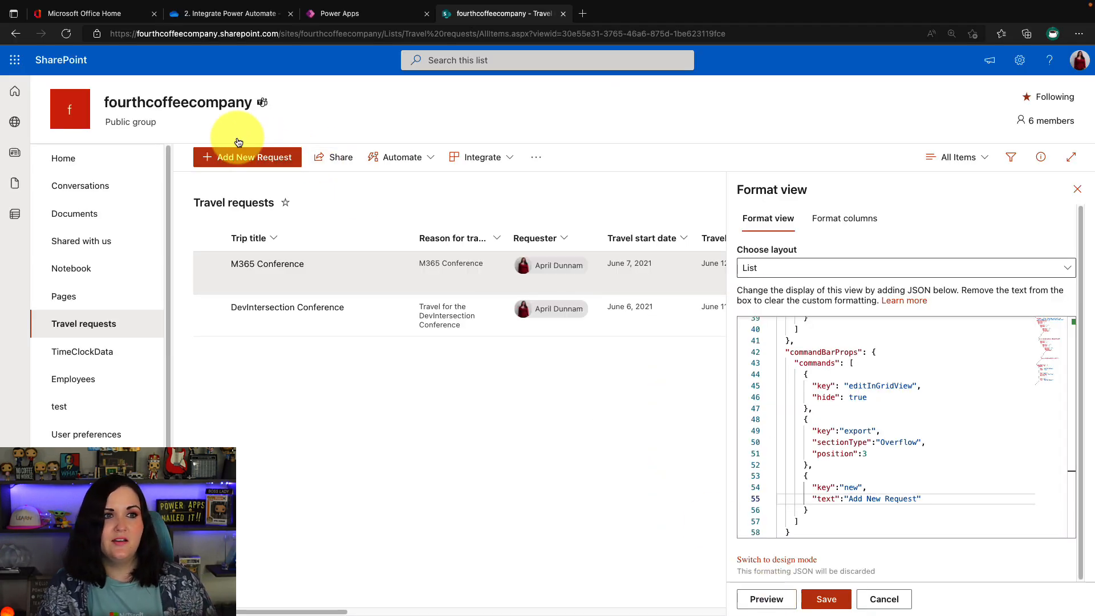
mouse_move(241, 165)
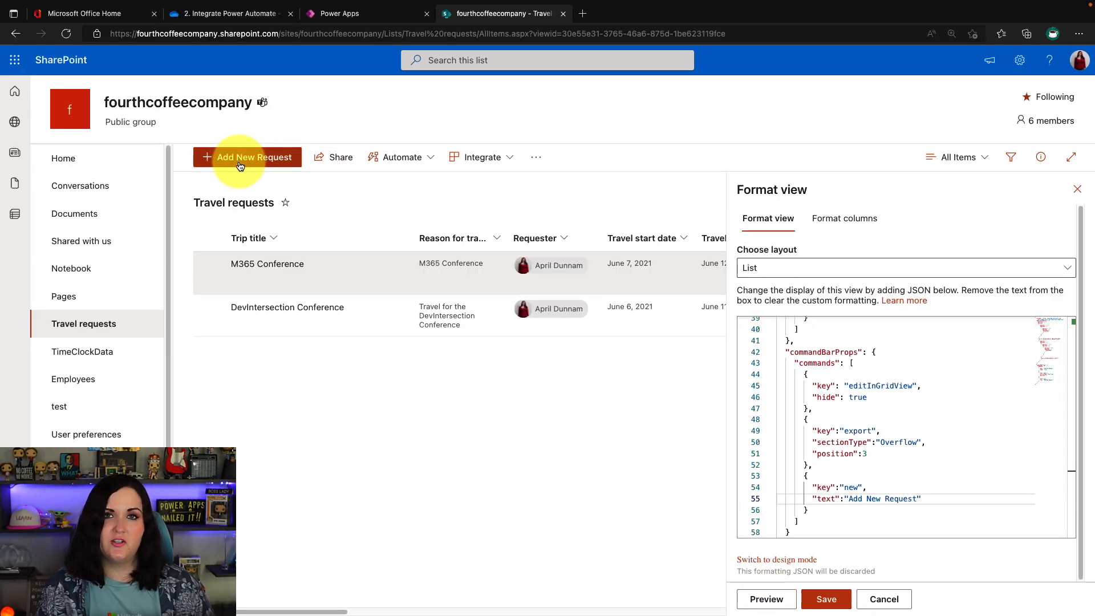
mouse_move(247, 156)
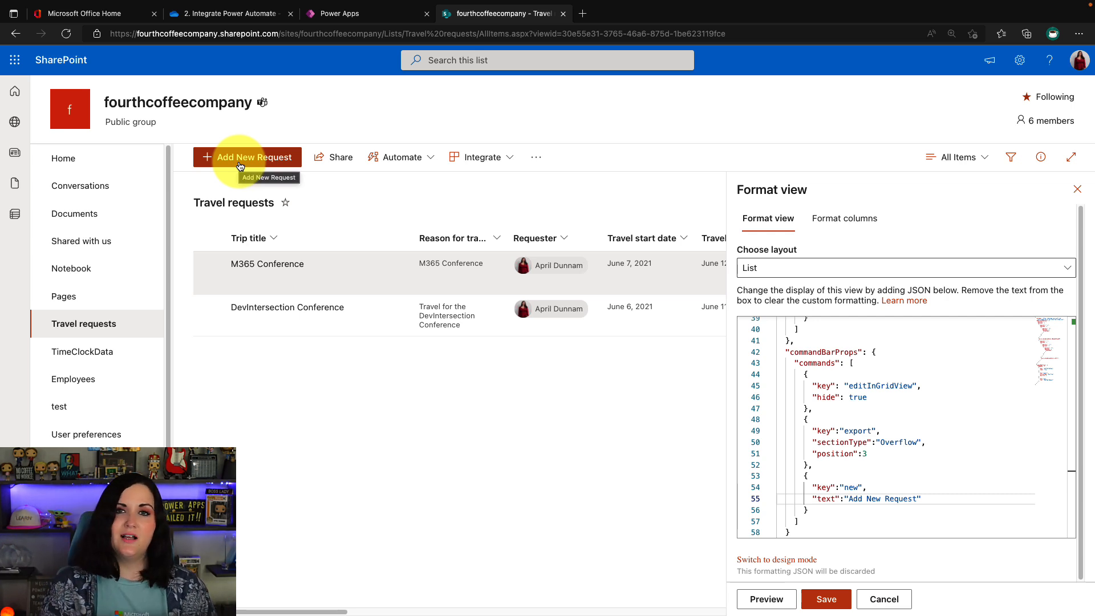
mouse_move(247, 156)
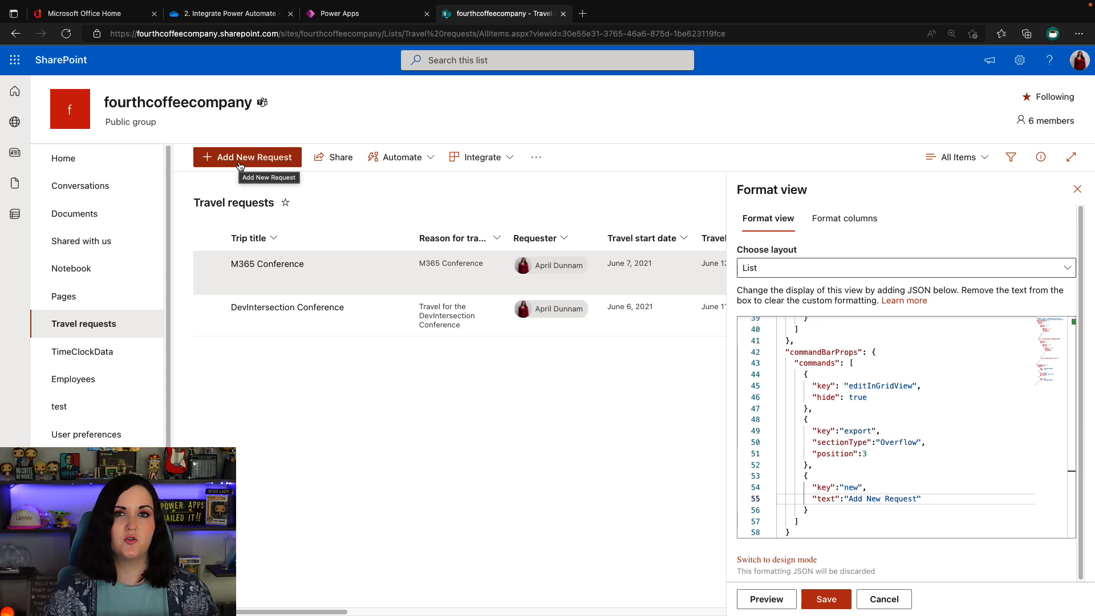
mouse_move(981, 496)
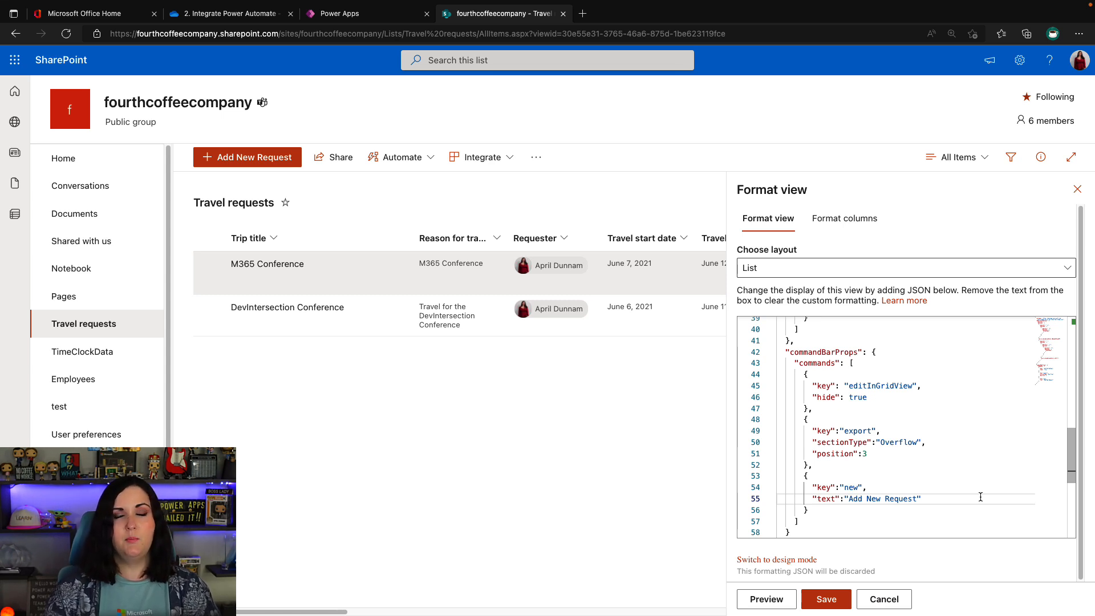
mouse_move(480, 295)
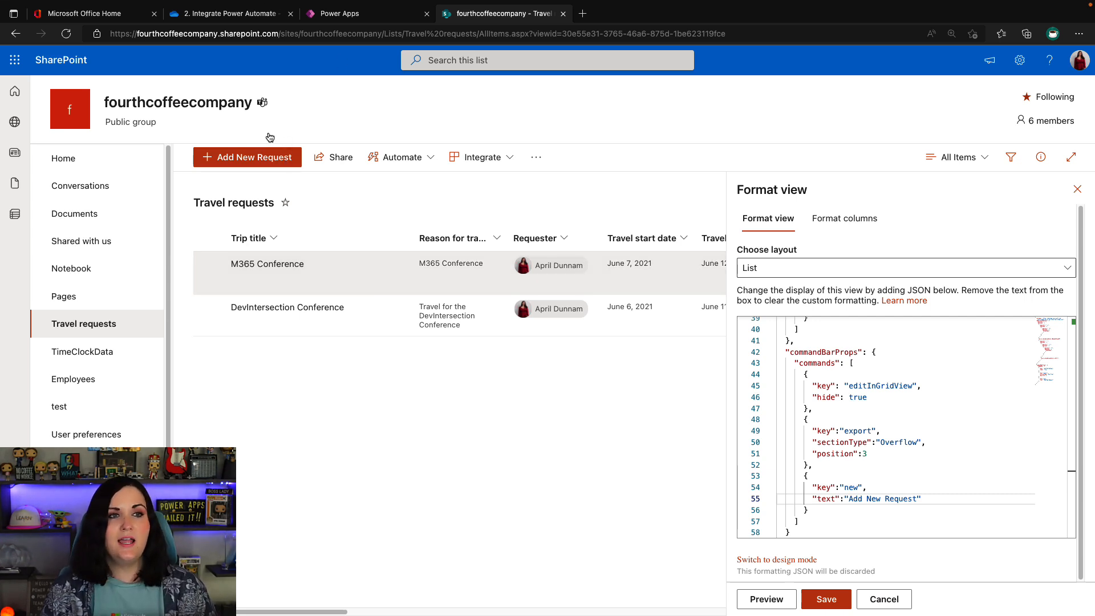
mouse_move(246, 156)
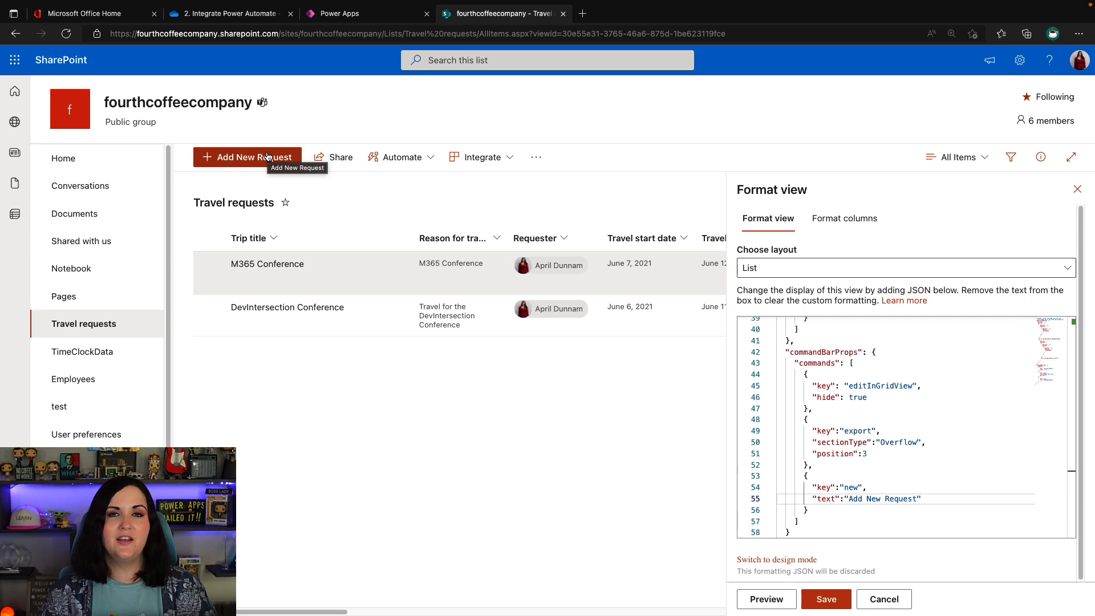
mouse_move(505, 181)
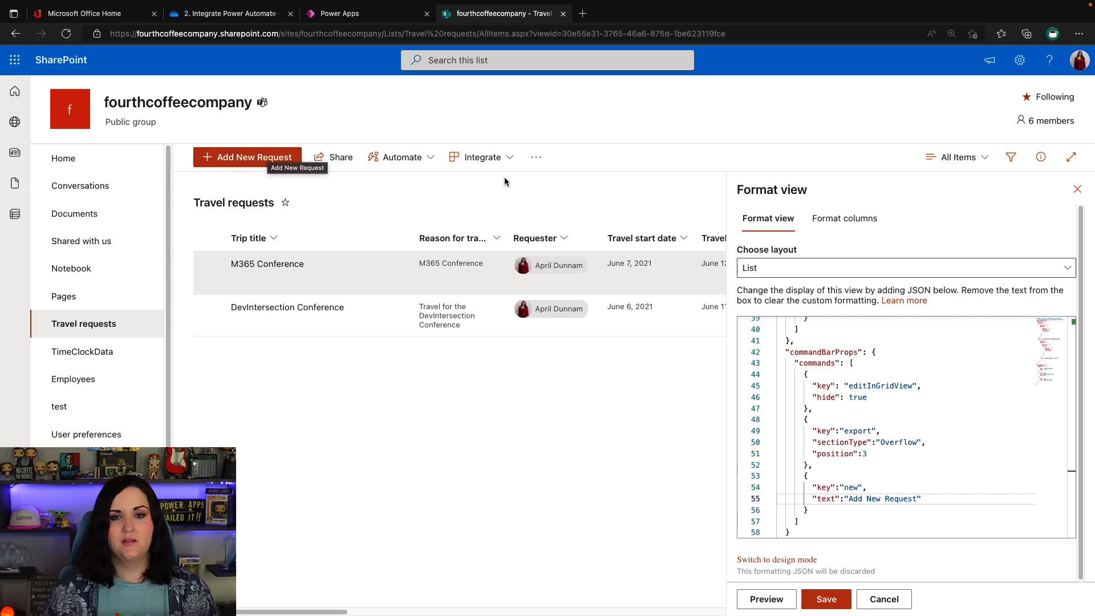
Replace the new command's text property with "hide": true and save the view formatting.
click(922, 498)
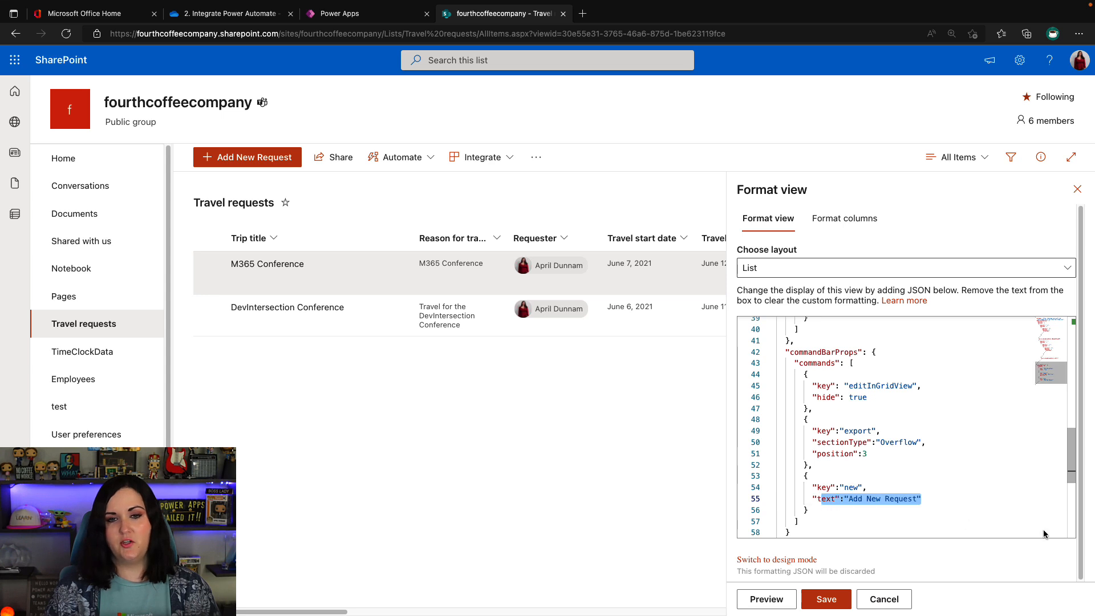
text("hide":"true)
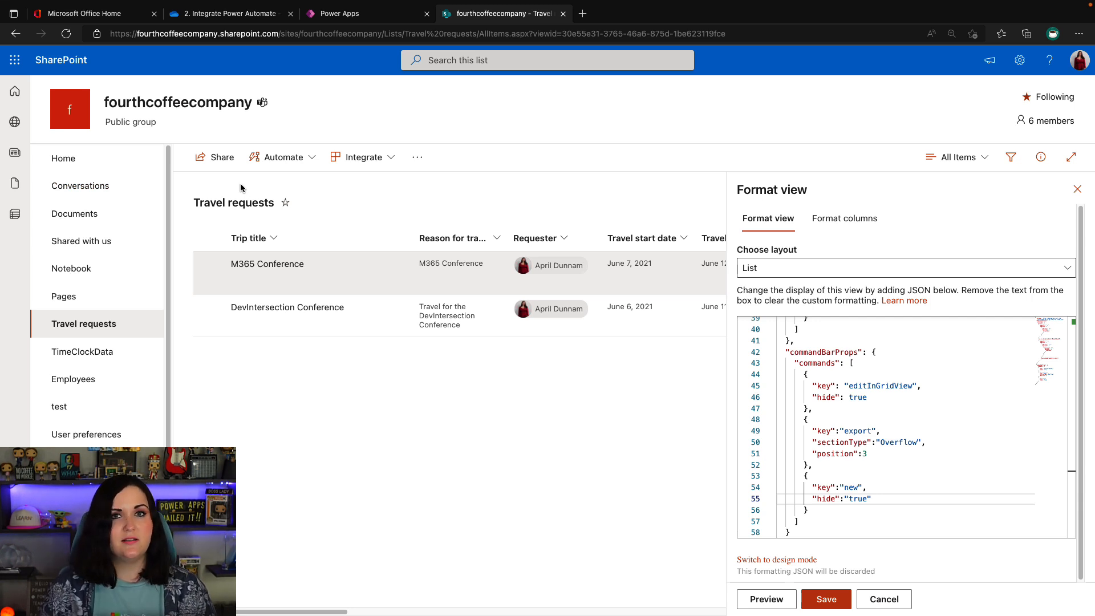
click(826, 598)
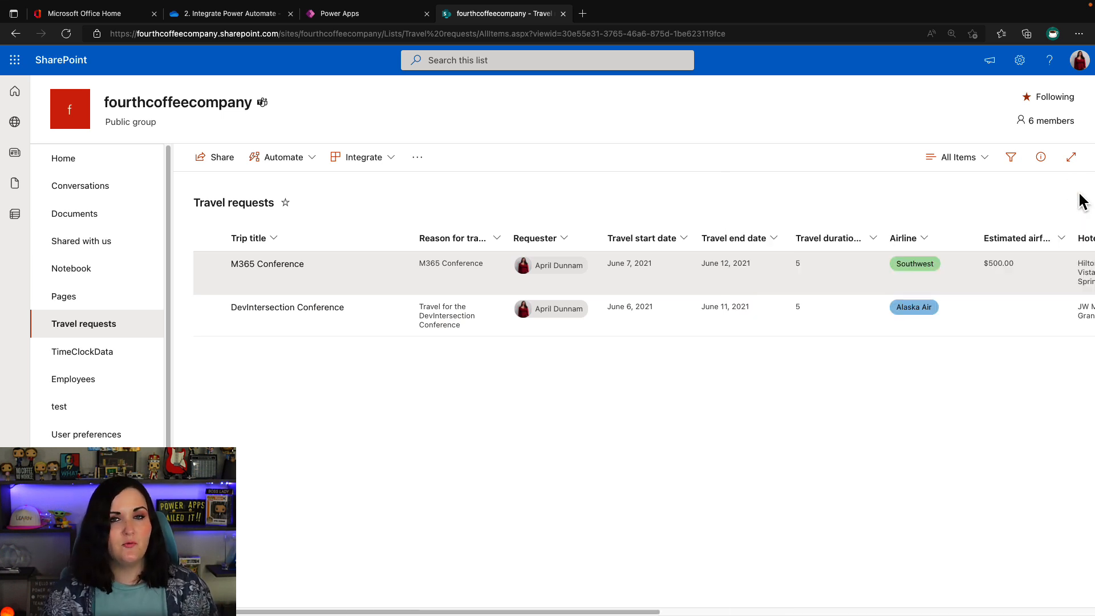
mouse_move(955, 158)
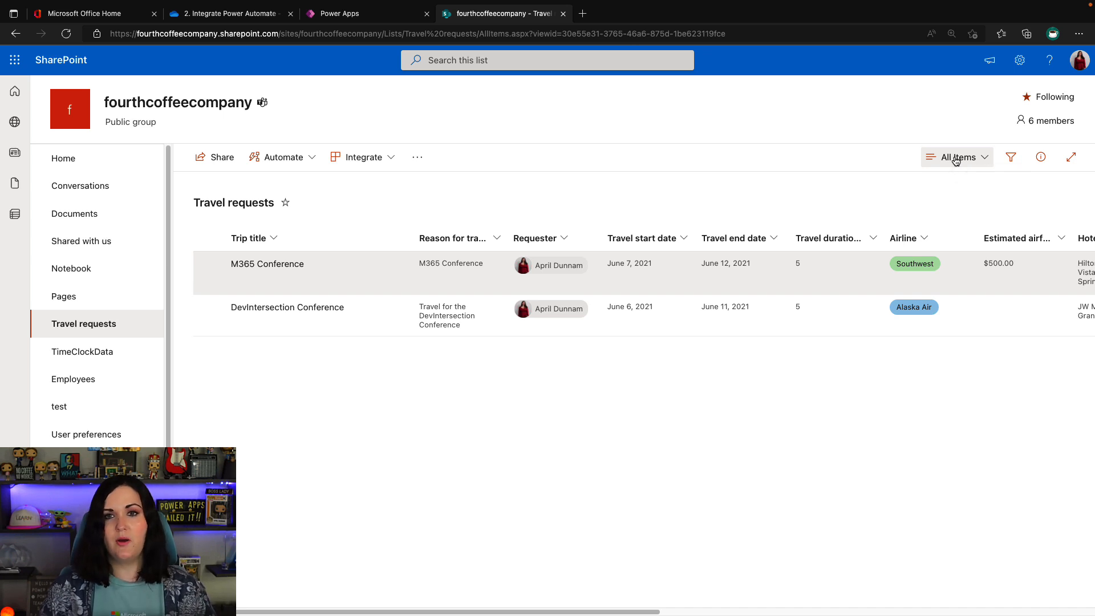
Switch to Grouped by approval status and check its column and Automate menus still show standard commands.
click(957, 157)
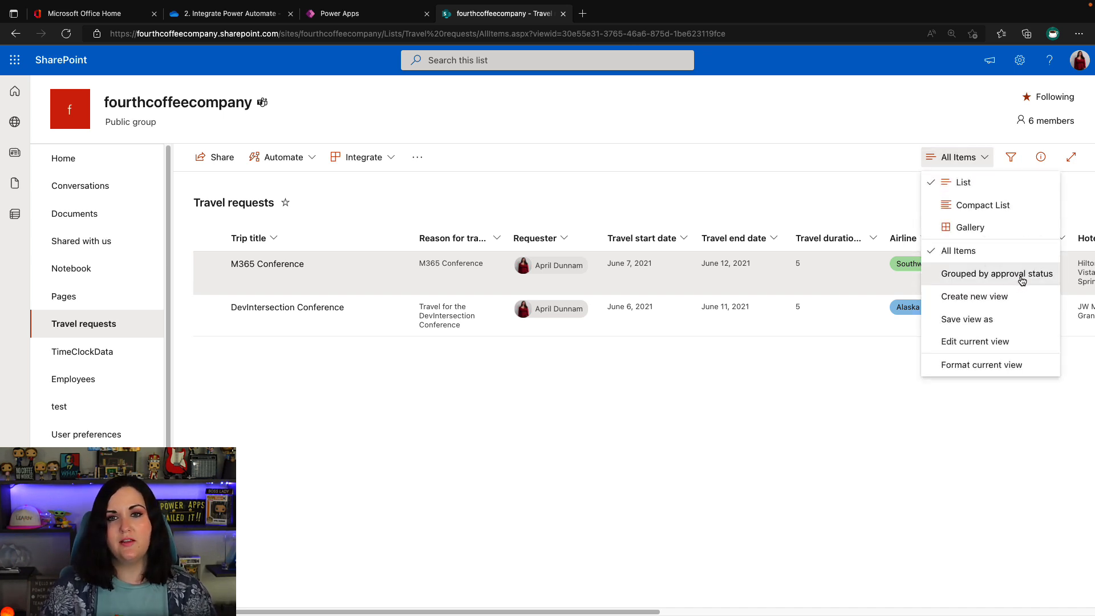
click(997, 273)
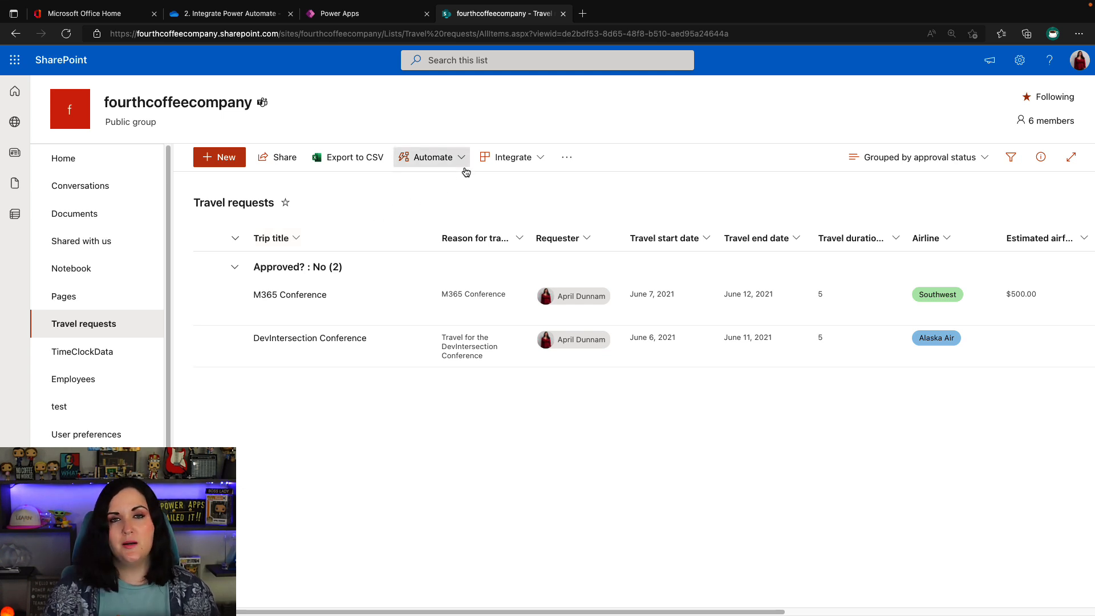
click(431, 156)
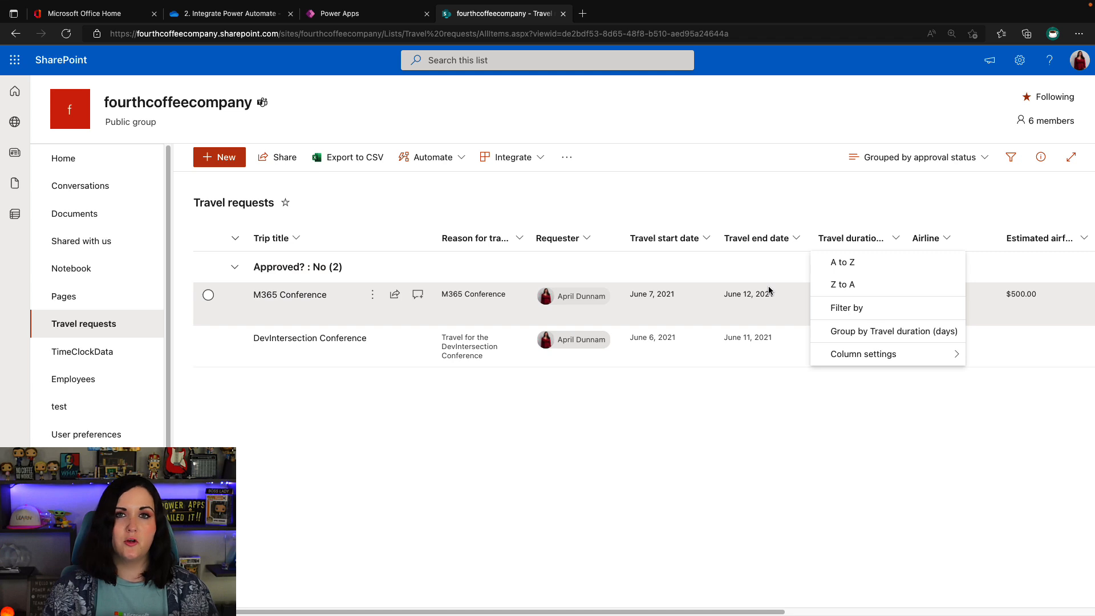
click(431, 156)
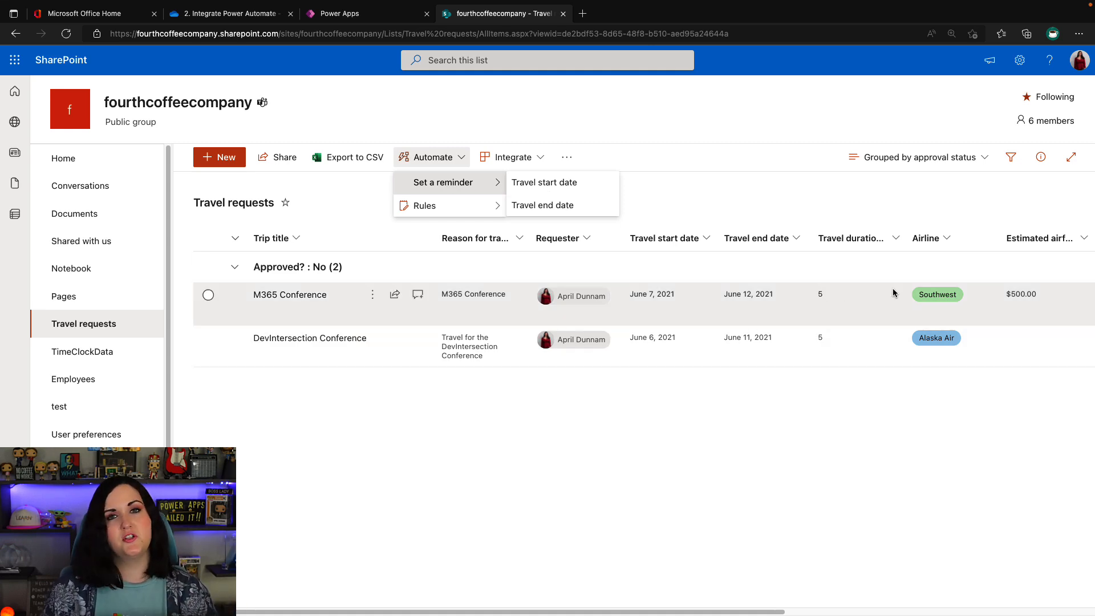
click(776, 14)
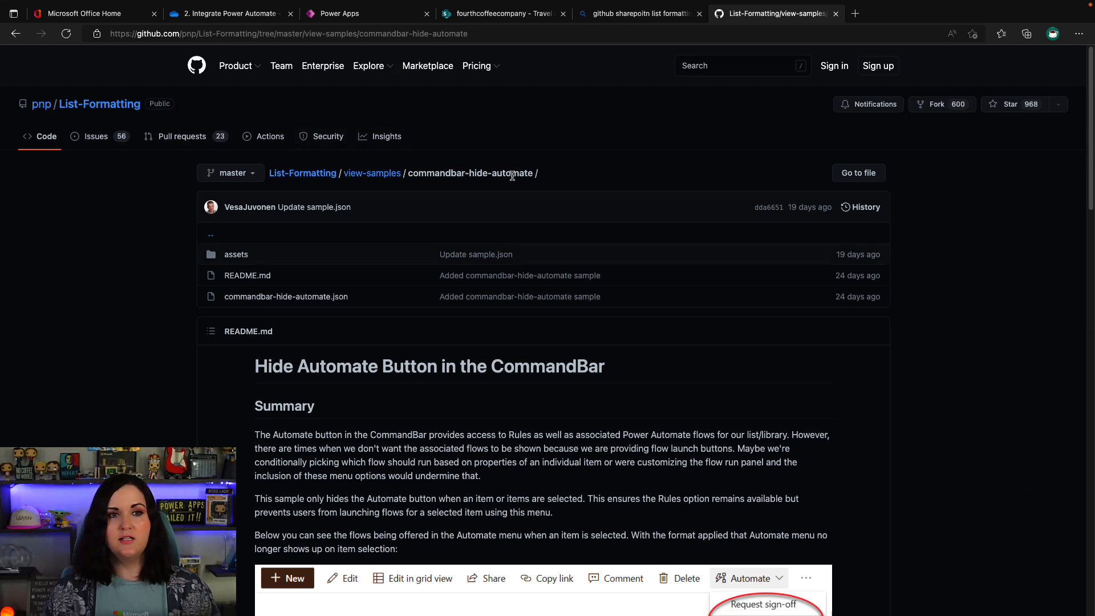
mouse_move(857, 433)
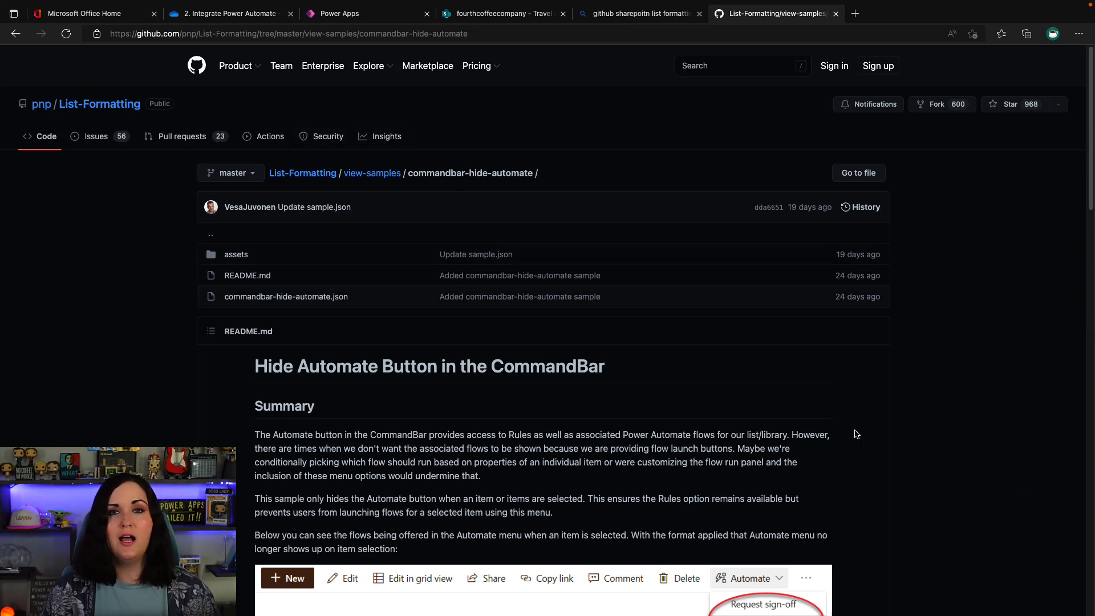
Scroll through the commandbar-hide-automate sample README showing the Automate menu hidden.
scroll(down, 3)
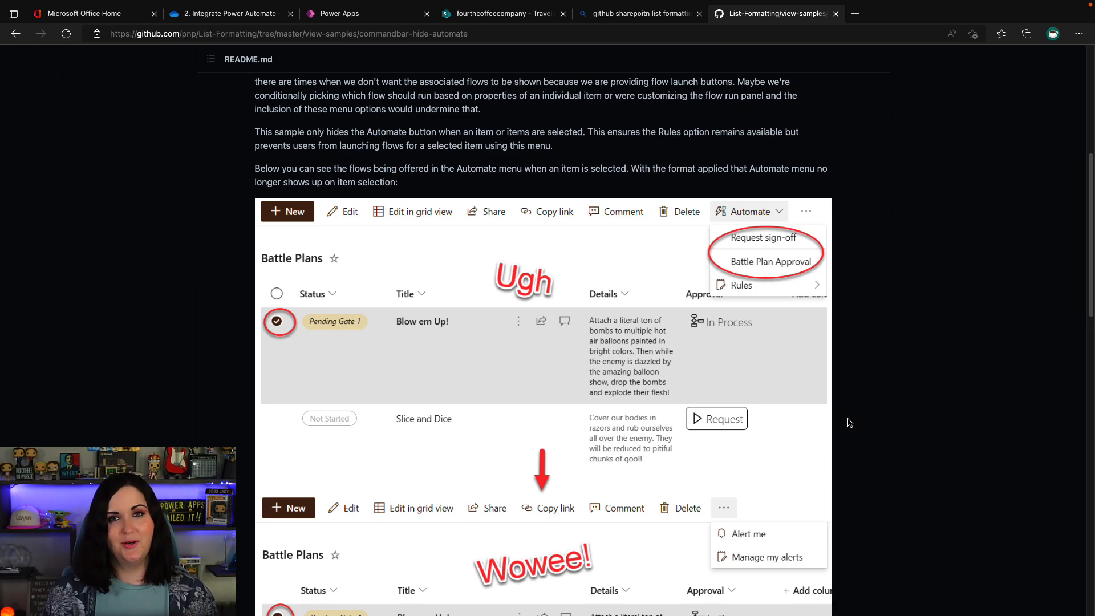
scroll(up, 3)
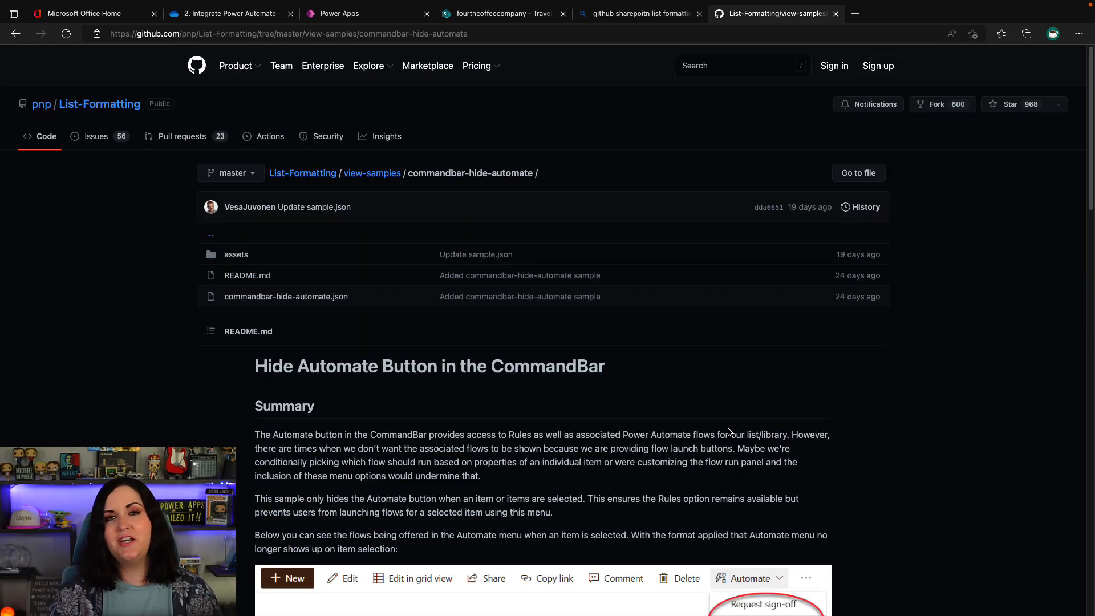